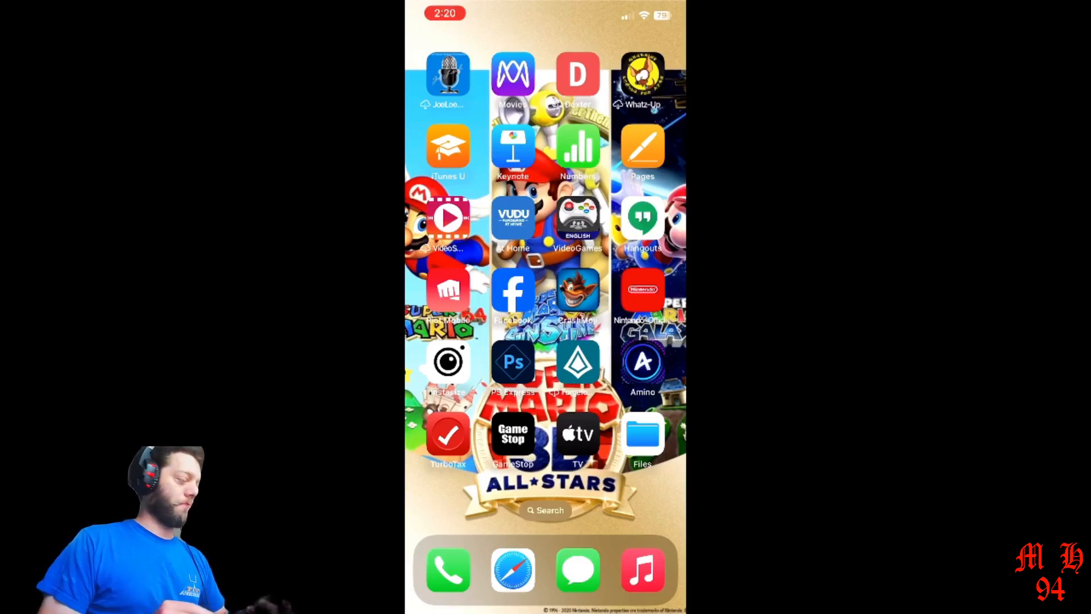
Step: Inspect the RetroArch games folder on the iPhone and back out to the Browse storage locations
left_click(641, 434)
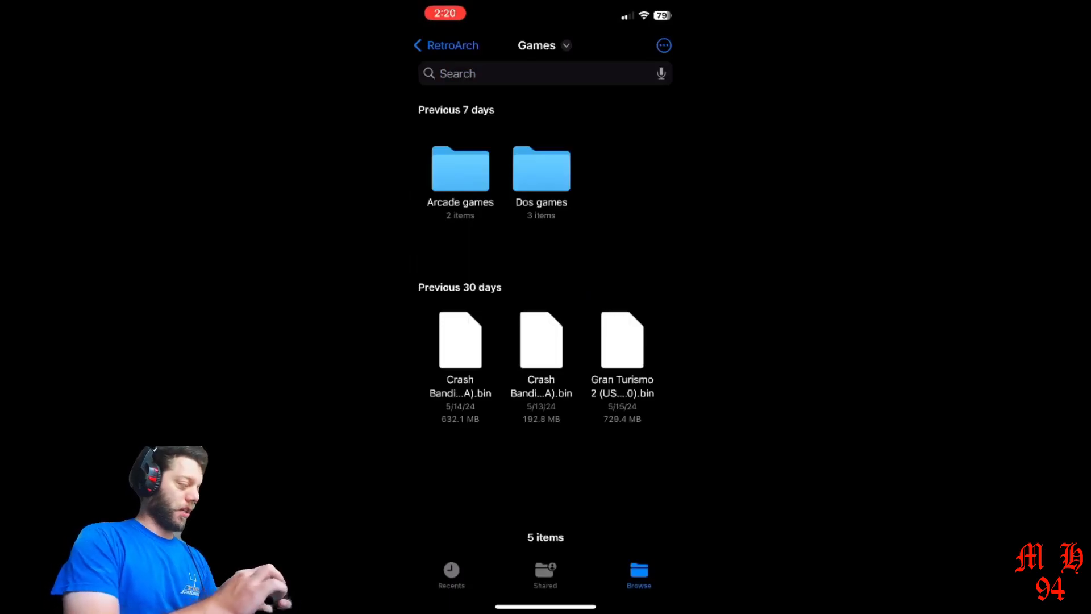
left_click(444, 46)
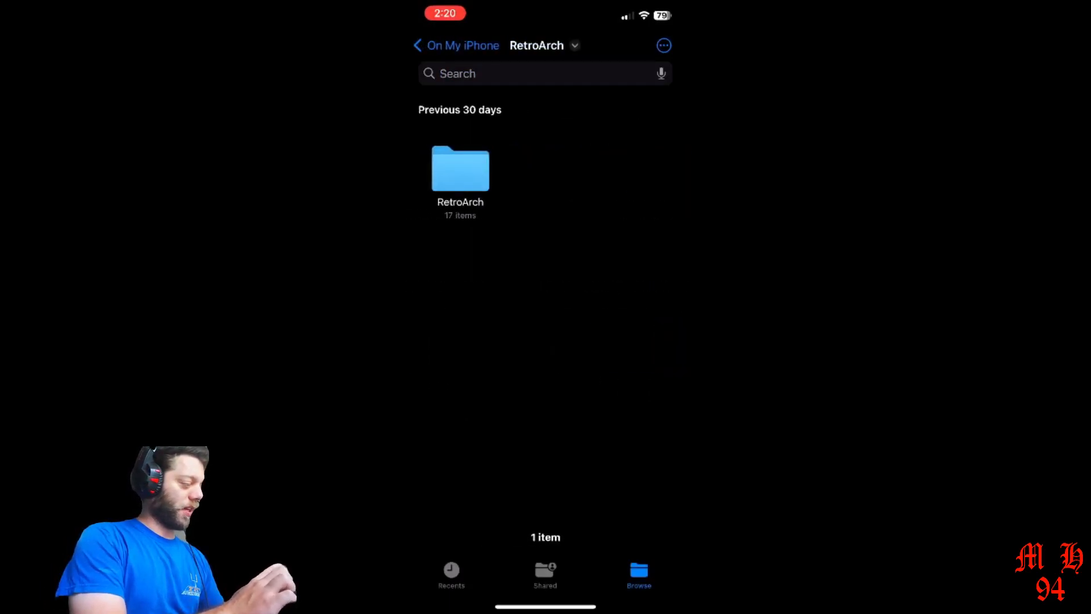
left_click(418, 46)
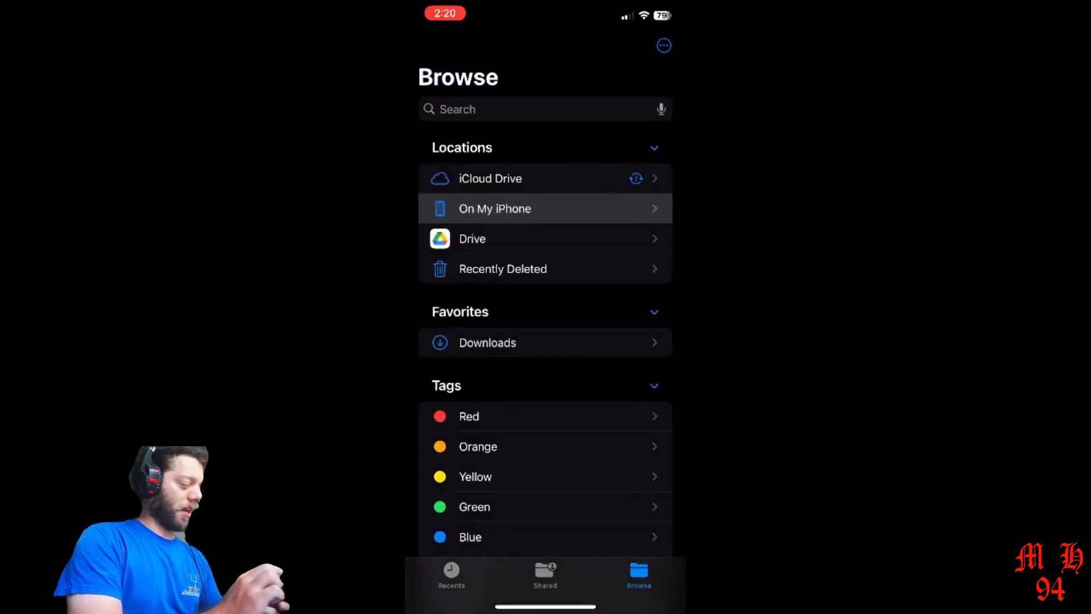
left_click(487, 343)
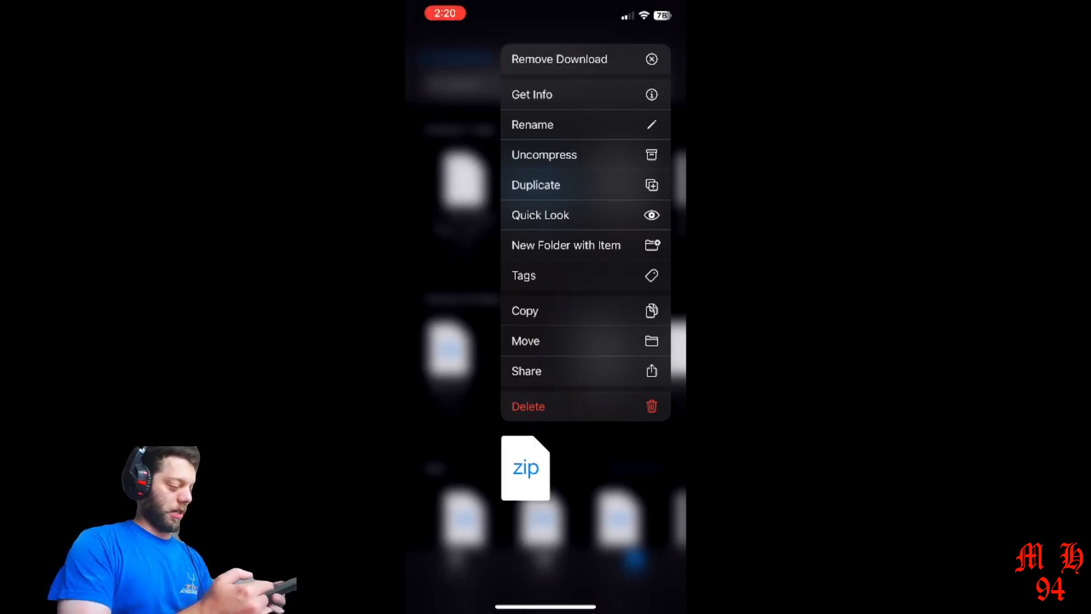
left_click(525, 341)
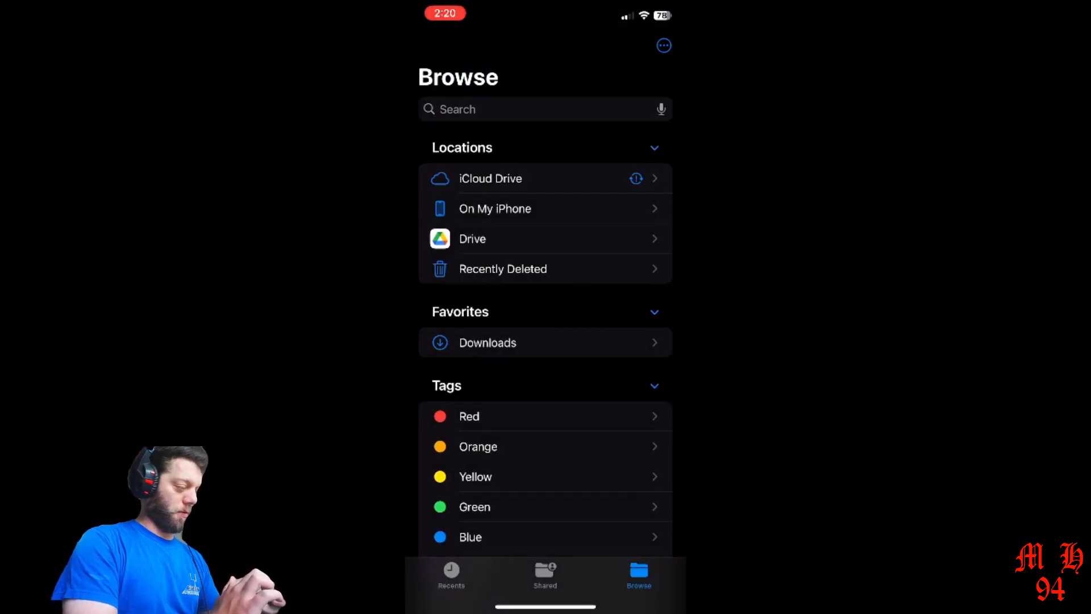
Step: Browse On My iPhone into RetroArch's Games > Dos games folder with its three DOS zips, then switch to RetroArch
left_click(495, 209)
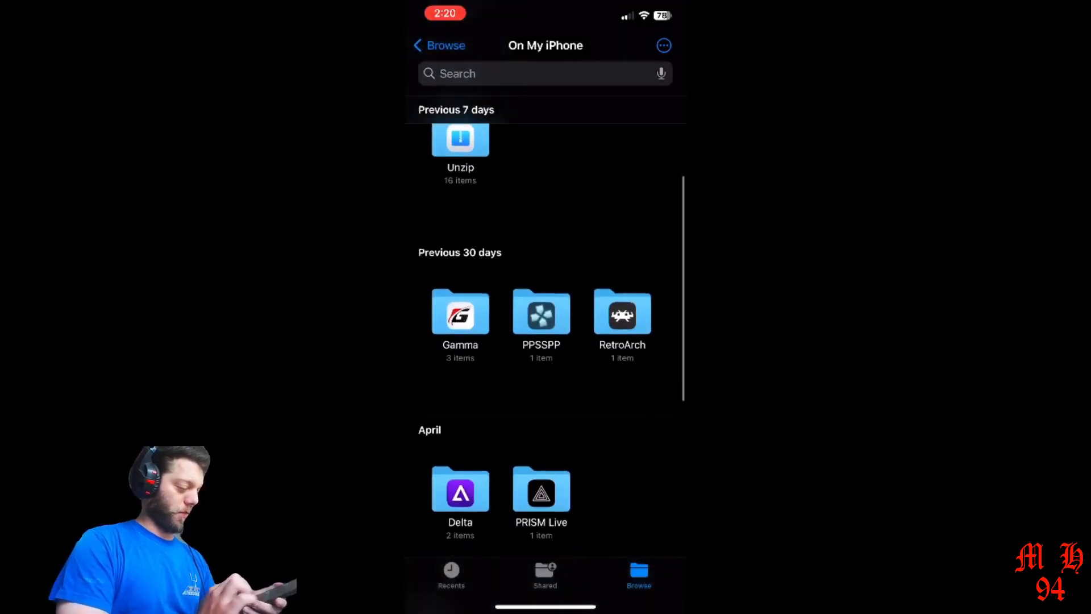
left_click(623, 313)
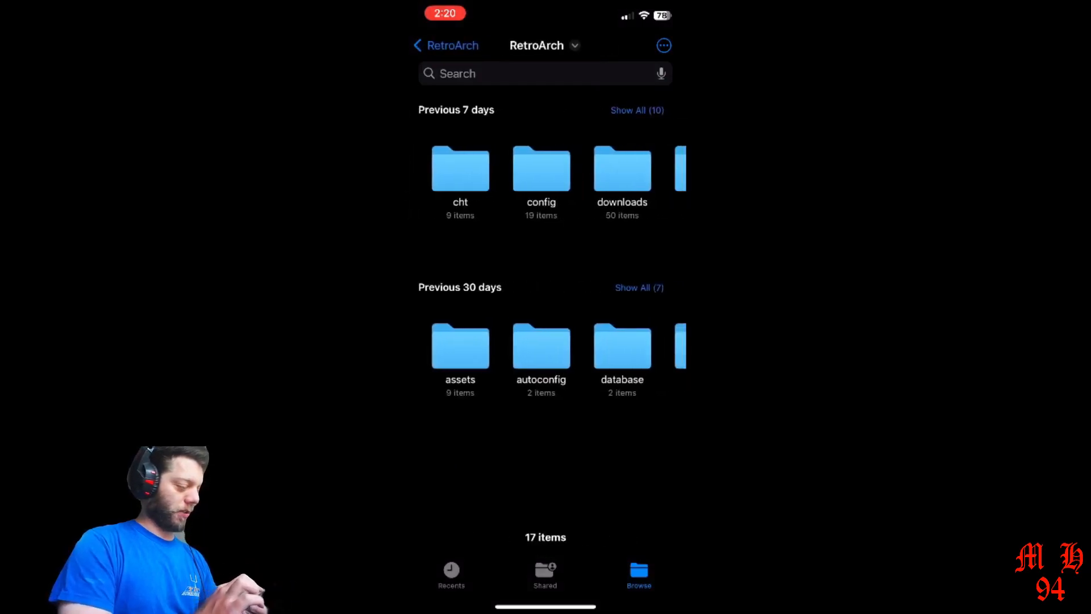
scroll("left", 3)
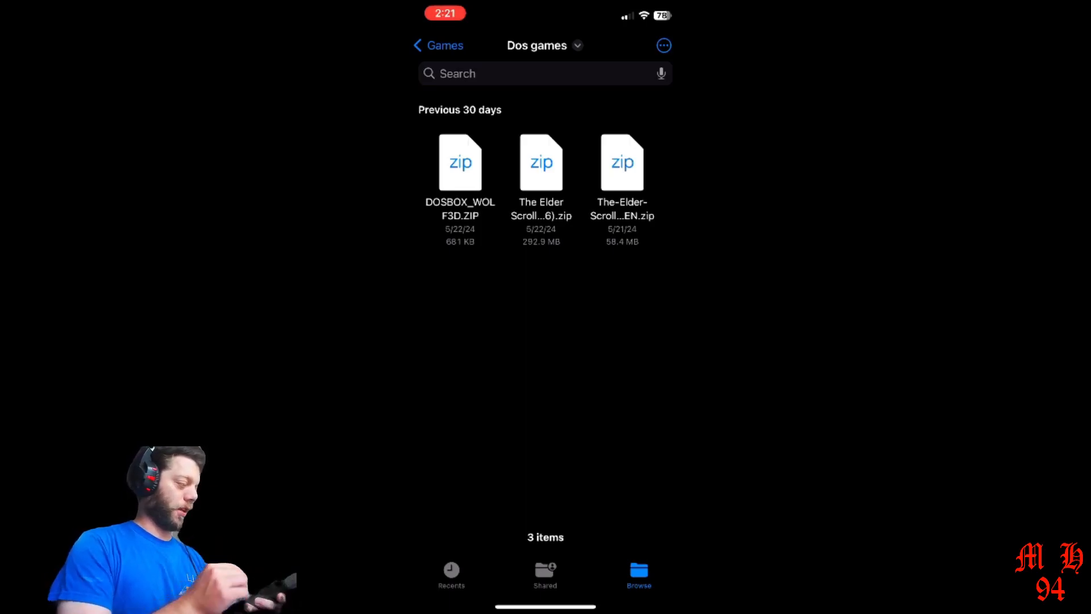
left_click(437, 45)
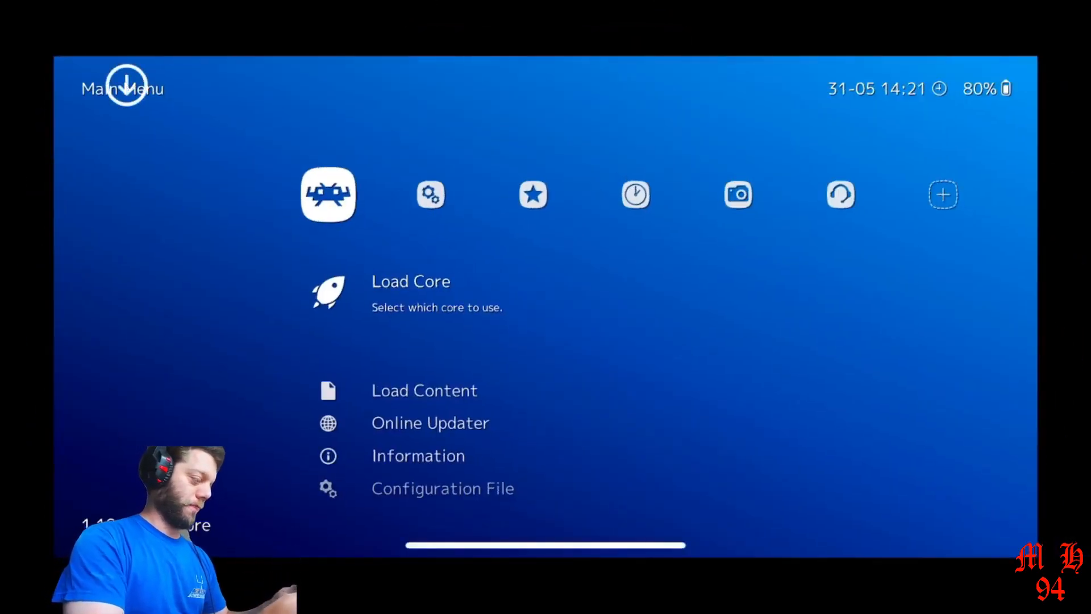
Step: Reach the Load Content screen from RetroArch's main menu
key("Right")
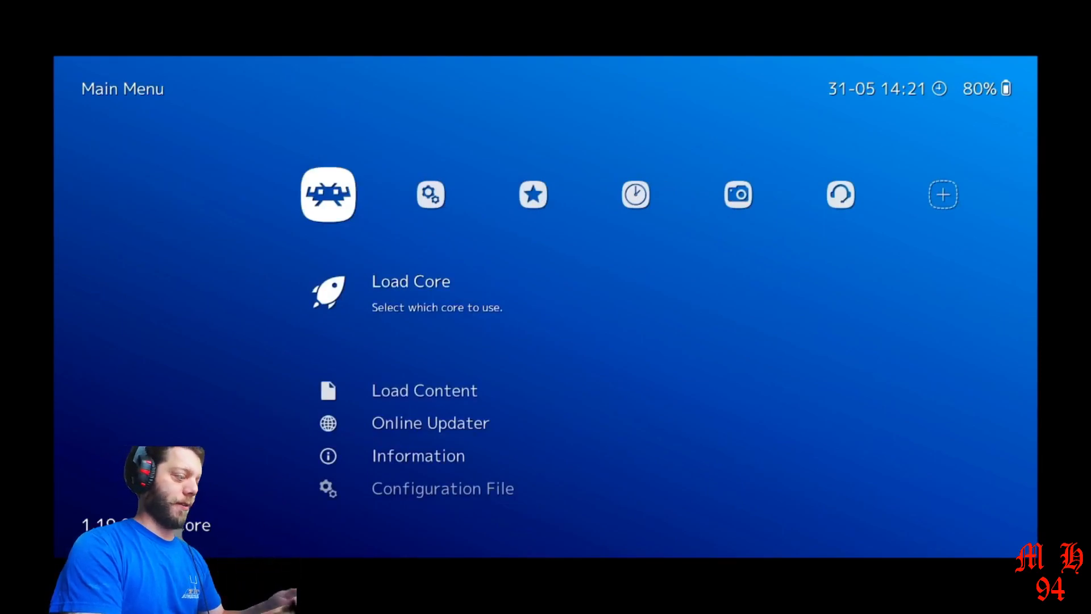
key("Down")
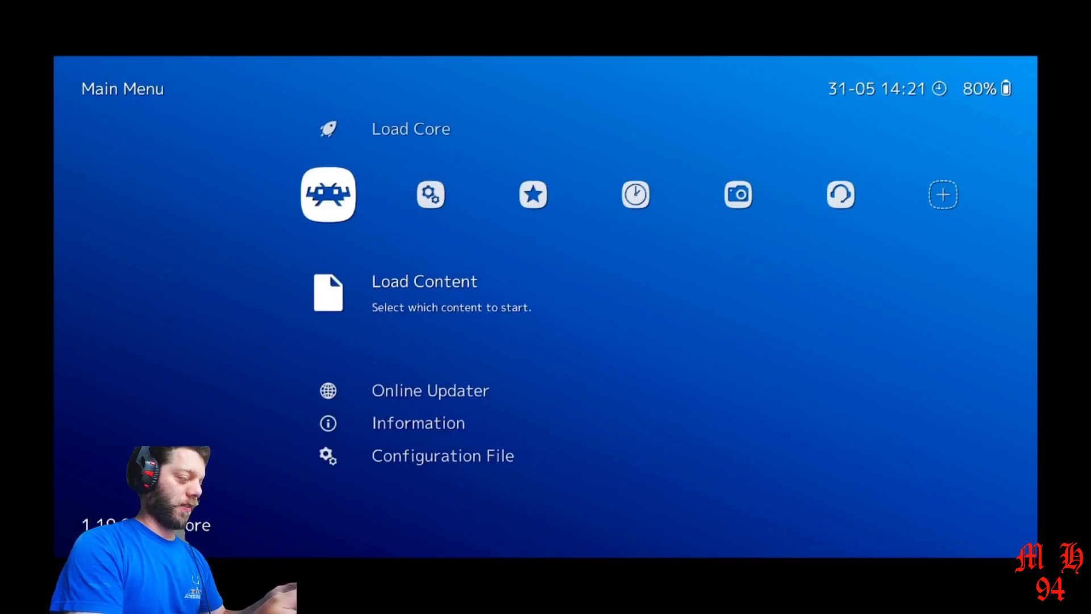
left_click(425, 282)
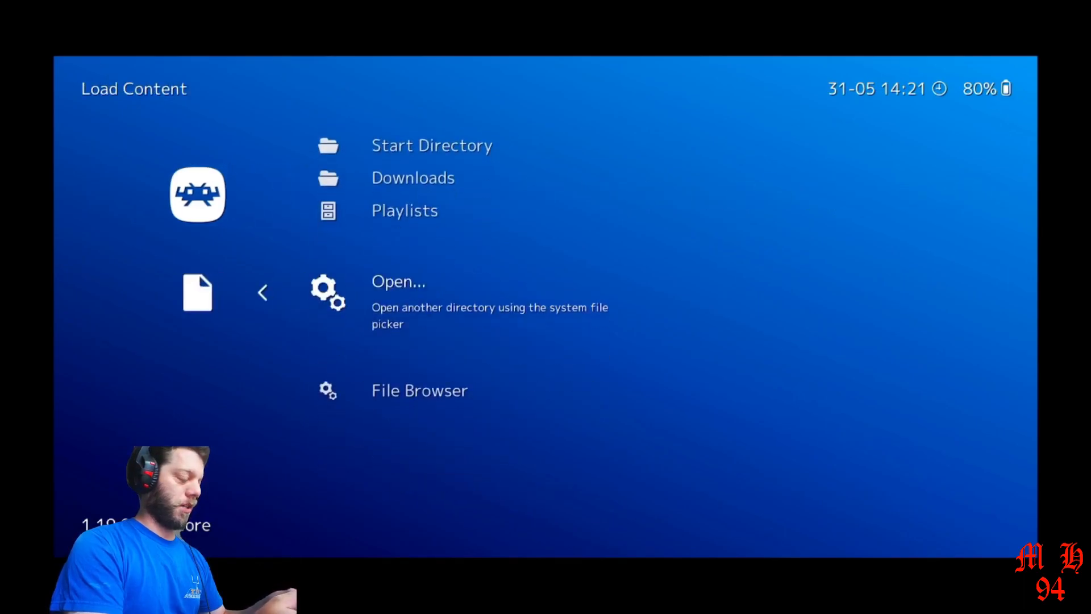
Step: Pick the Arena game zip from the Recents file picker and view its suggested cores
left_click(398, 282)
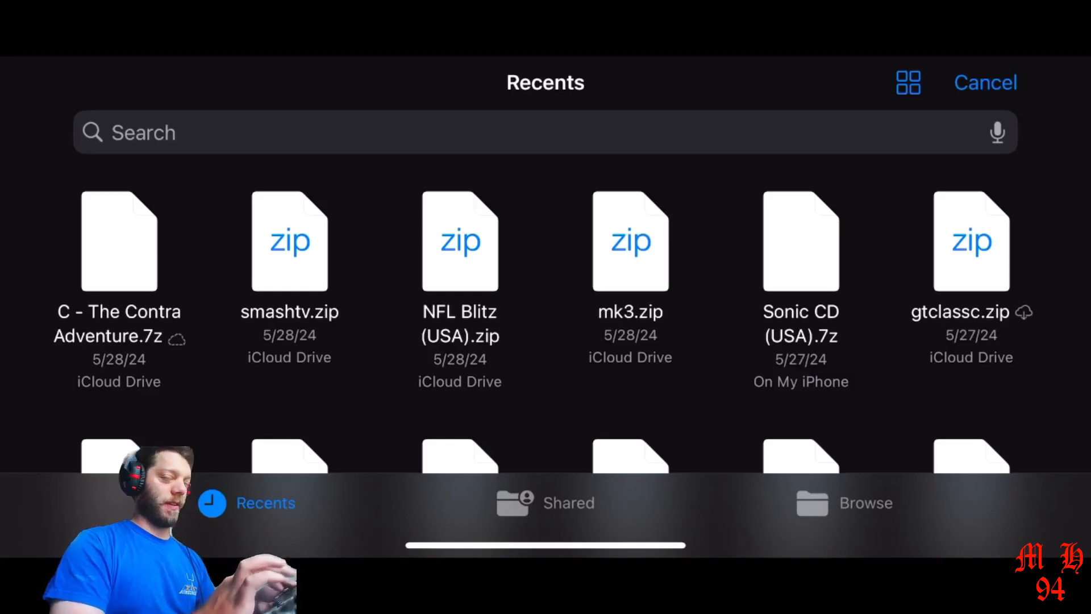
scroll("down", 3)
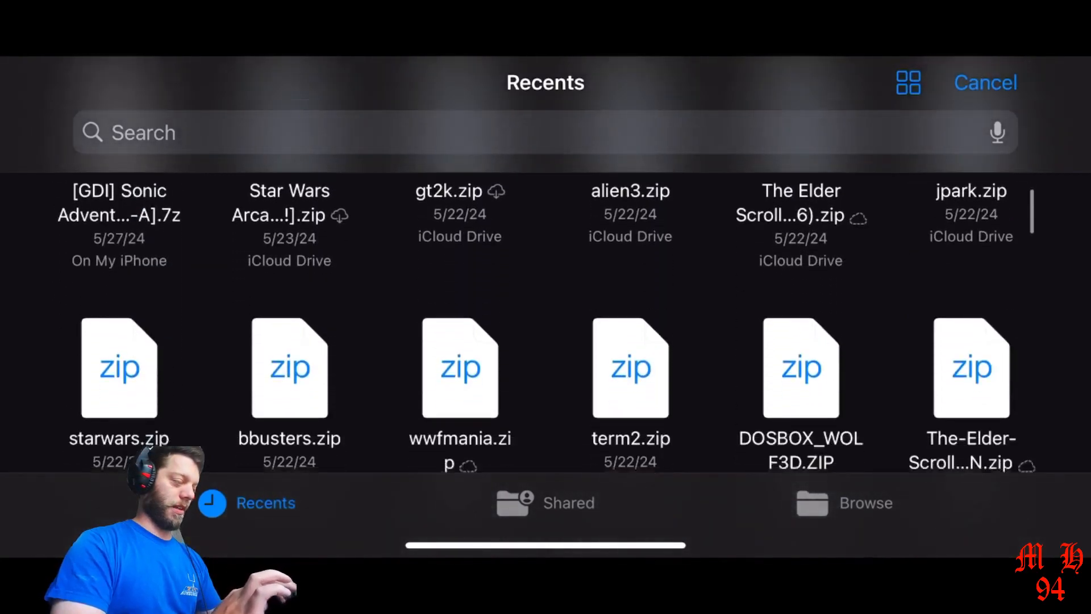
scroll("down", 3)
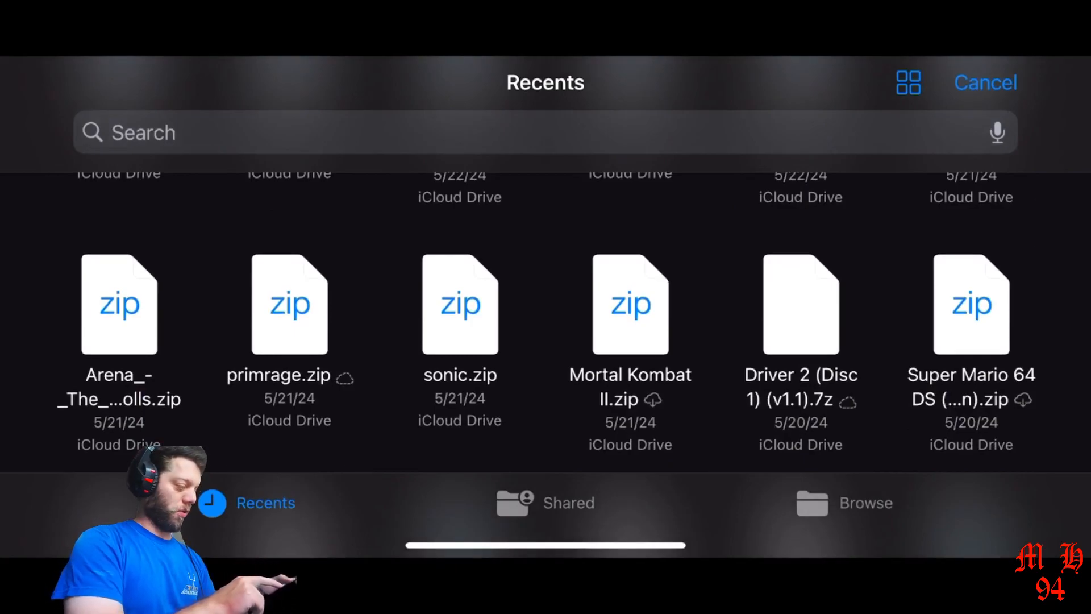
left_click(118, 305)
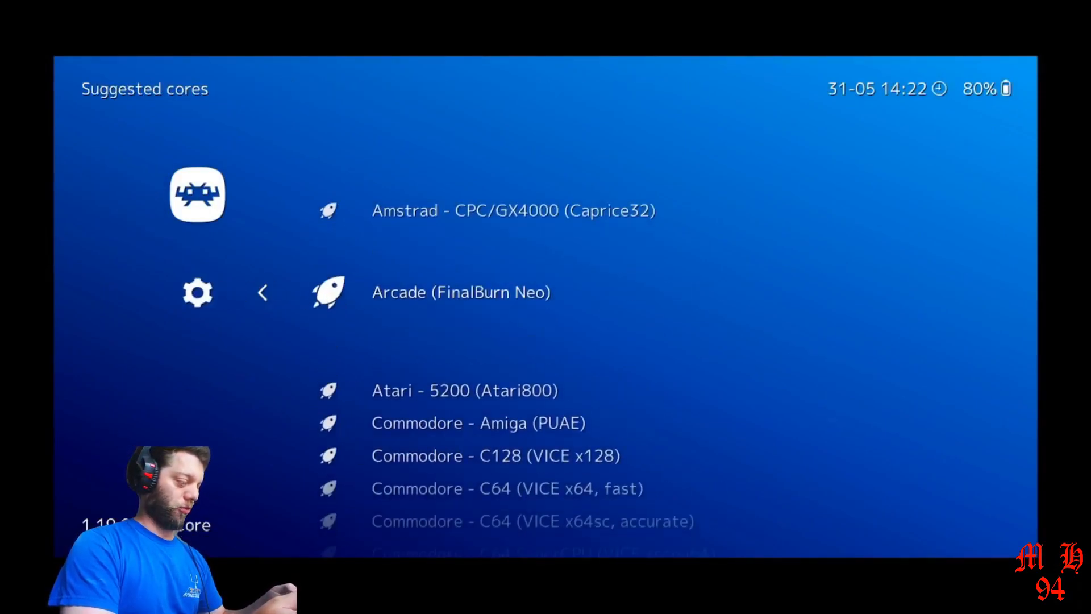
scroll("down", 3)
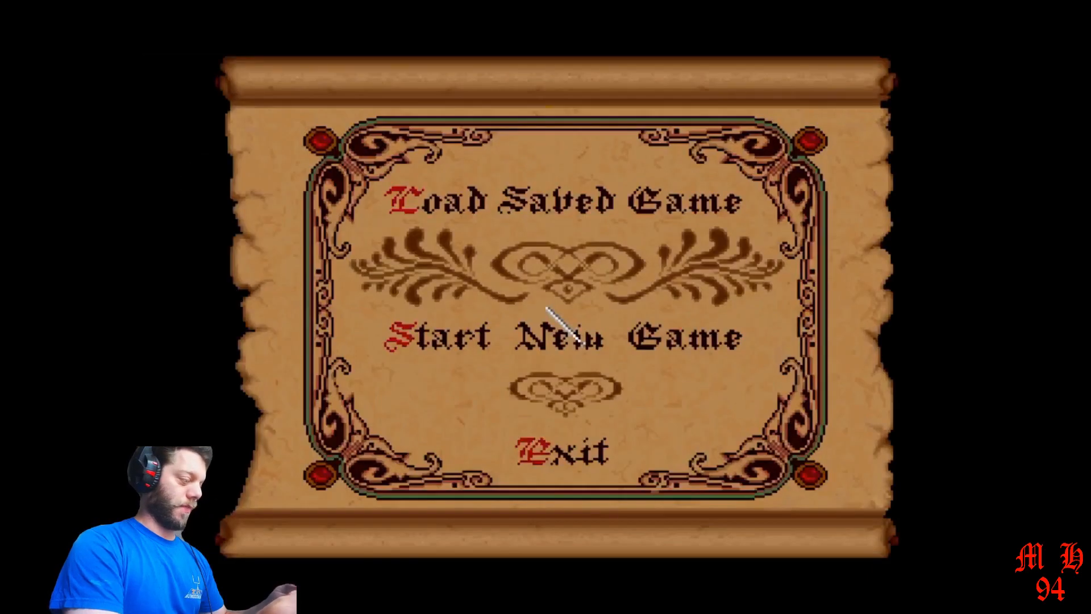
mouse_move(561, 285)
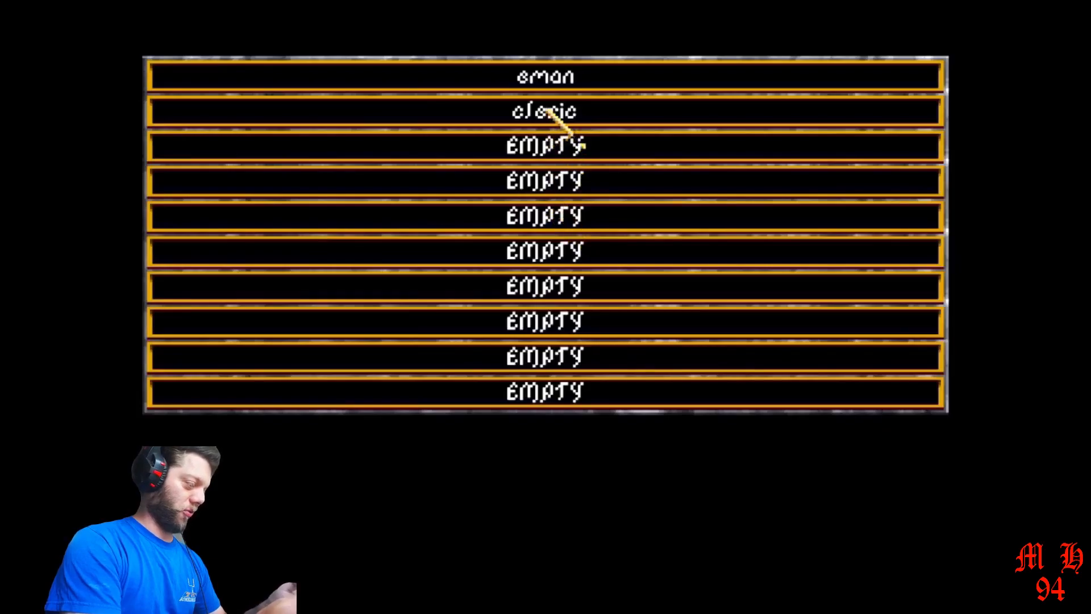
Step: Load the second saved character in Elder Scrolls Arena, arriving in the dungeon
left_click(545, 109)
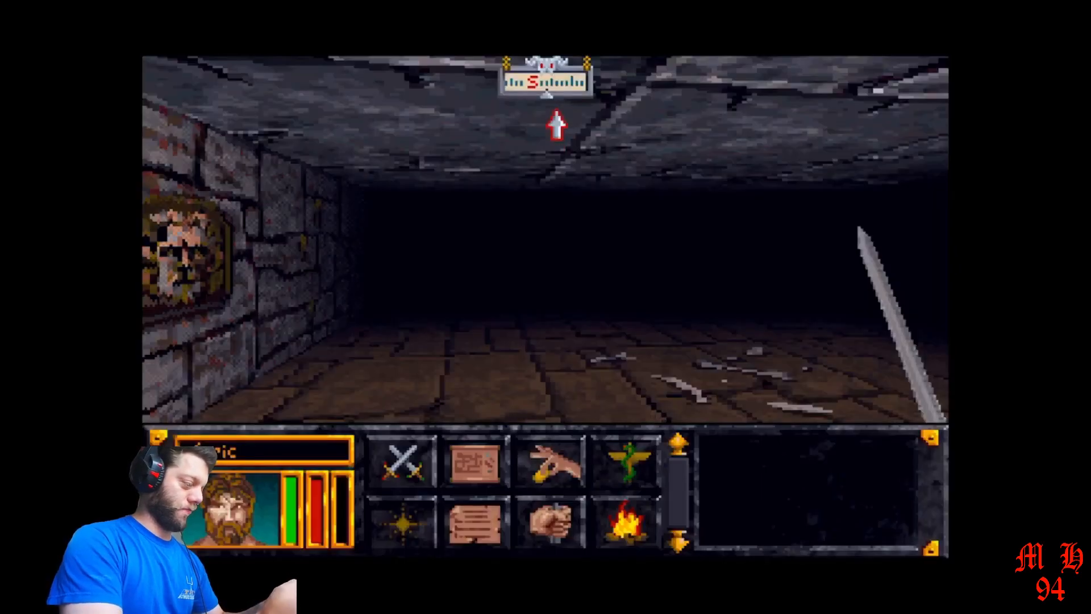
mouse_move(345, 251)
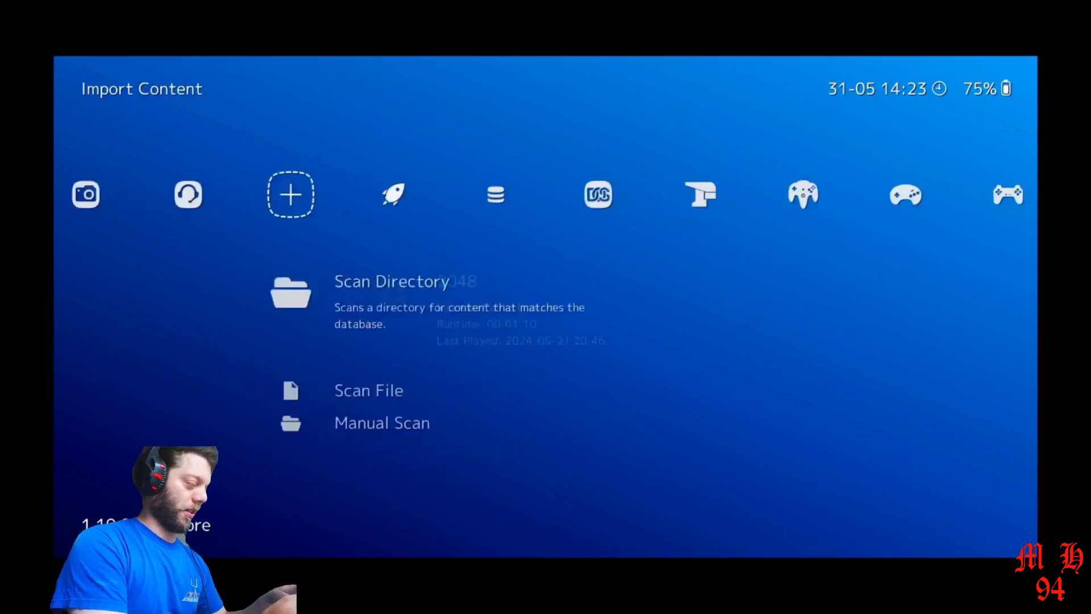
Step: Manually scan the Dos games folder with system name DOS to build the DOS playlist
key("Down")
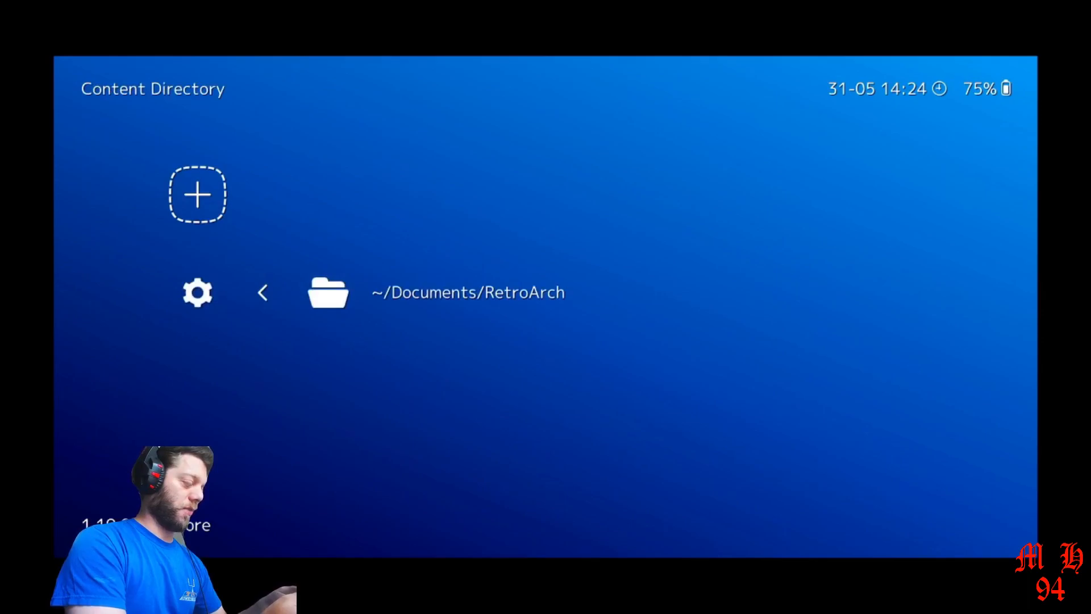
left_click(327, 293)
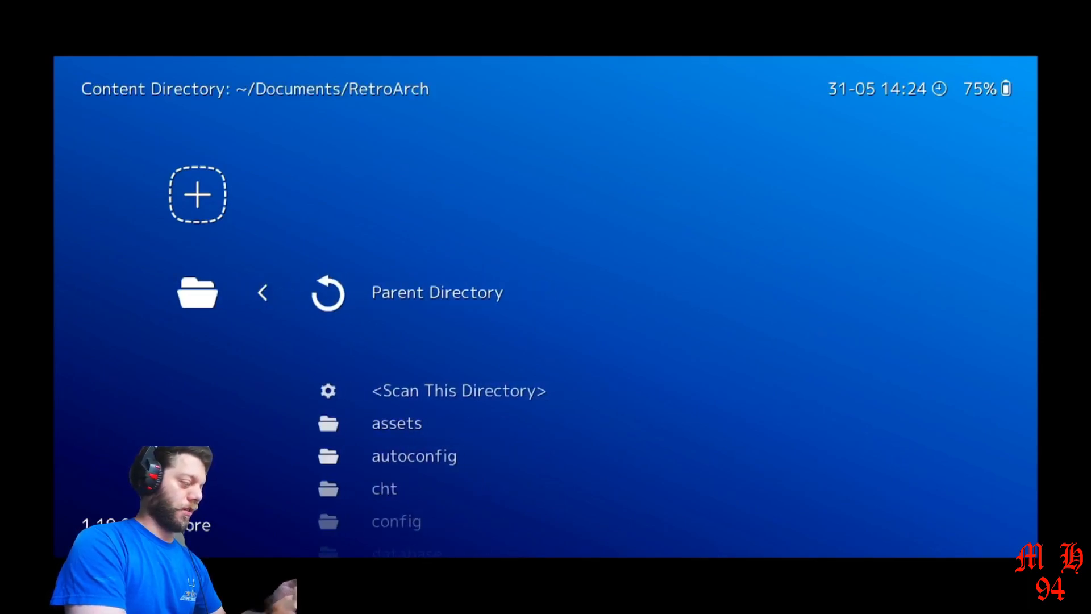
scroll("down", 3)
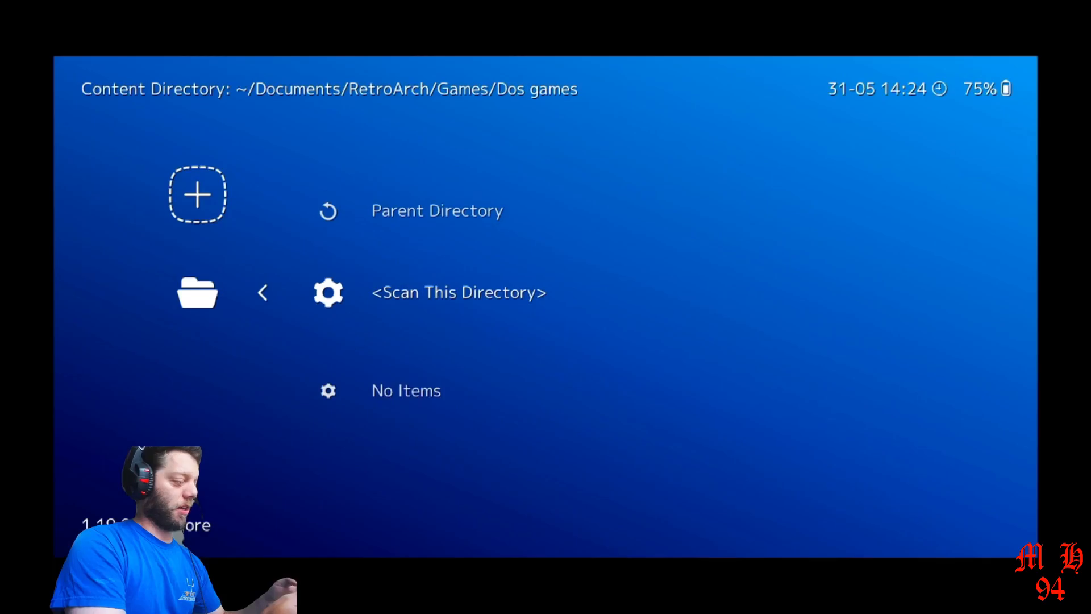
left_click(459, 293)
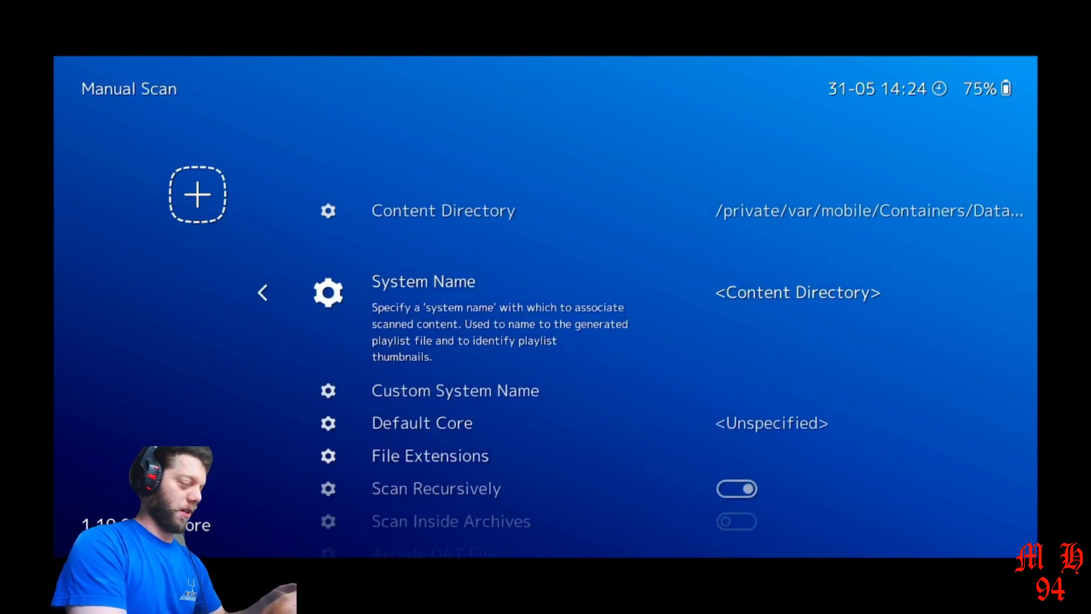
left_click(423, 282)
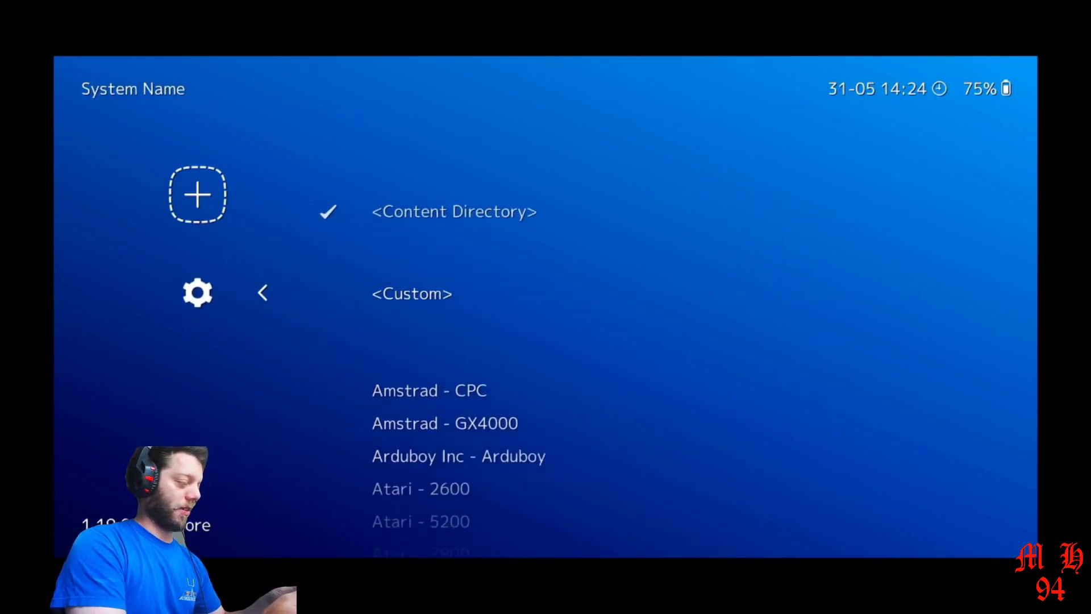
scroll("down", 3)
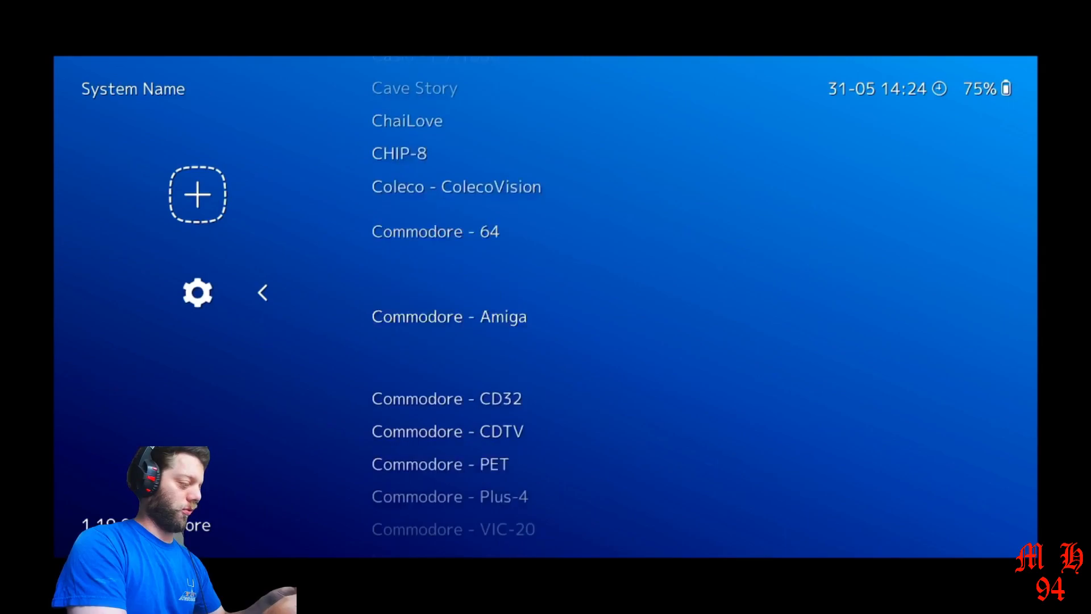
scroll("down", 3)
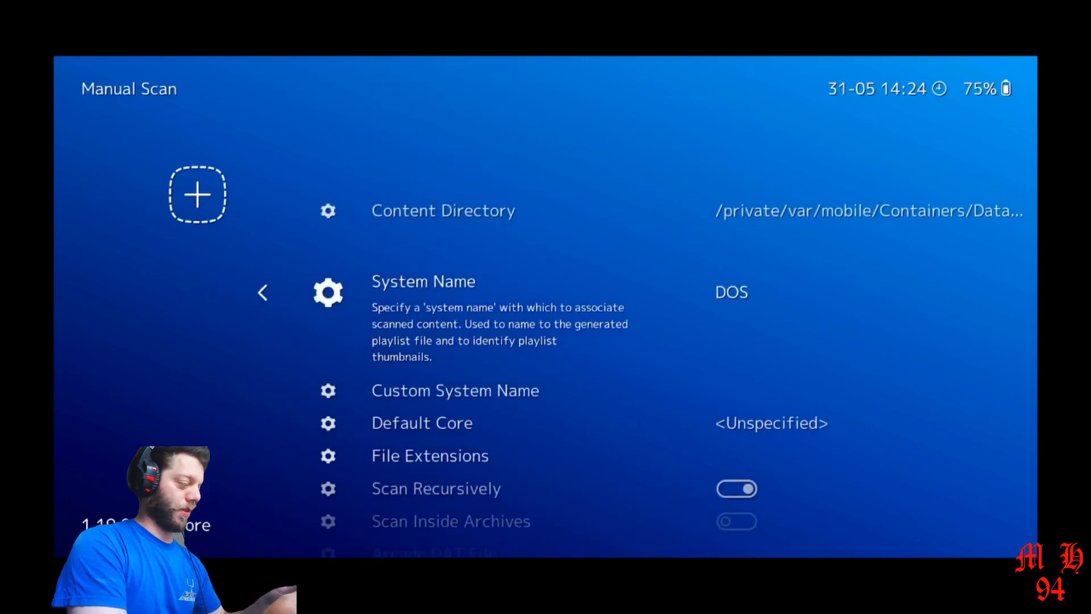
scroll("down", 3)
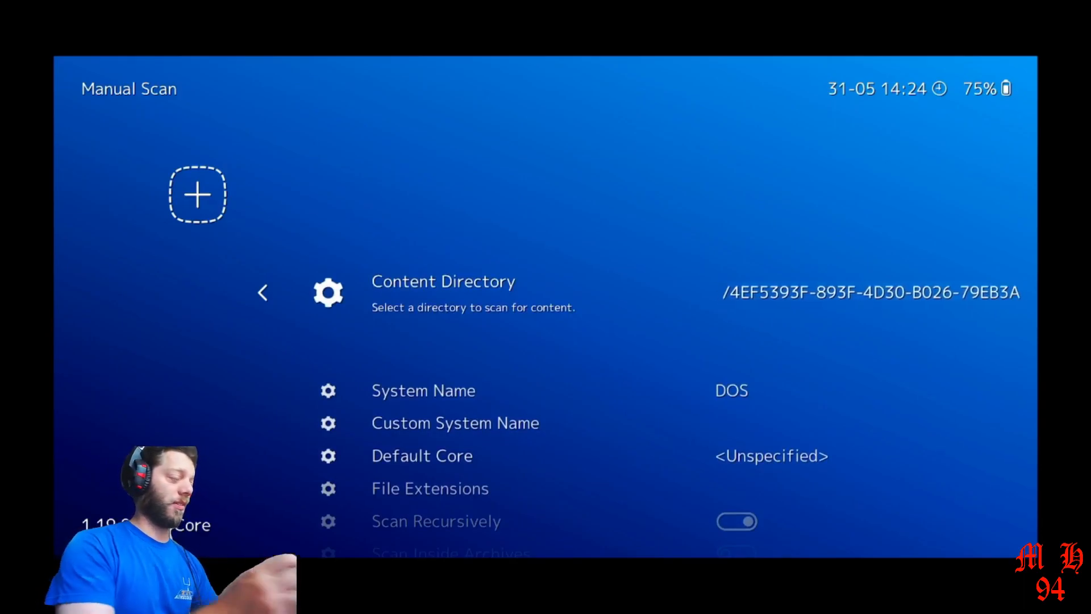
scroll("down", 3)
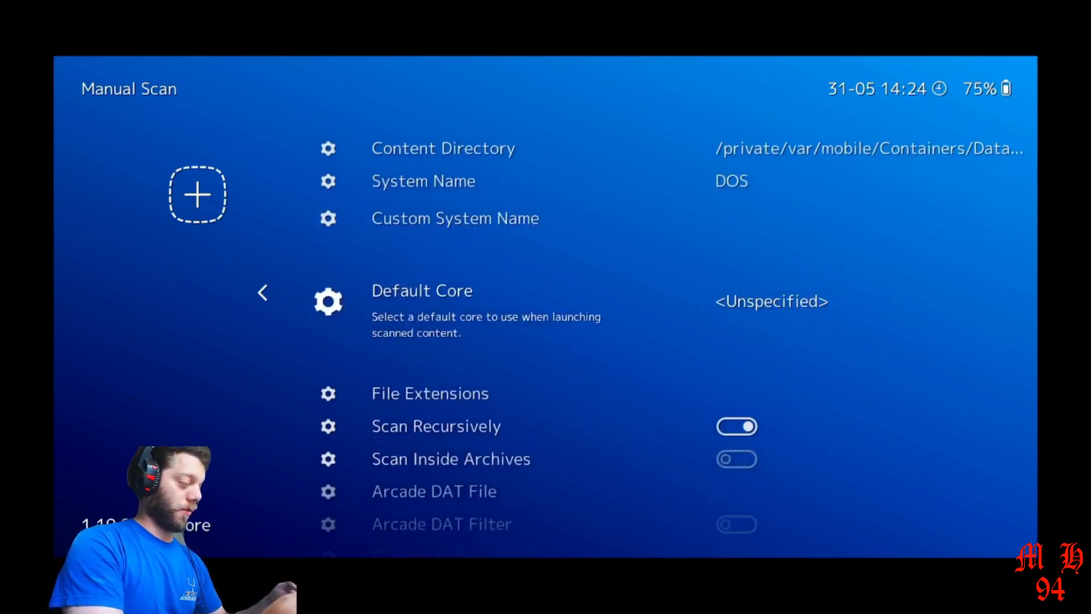
scroll("down", 3)
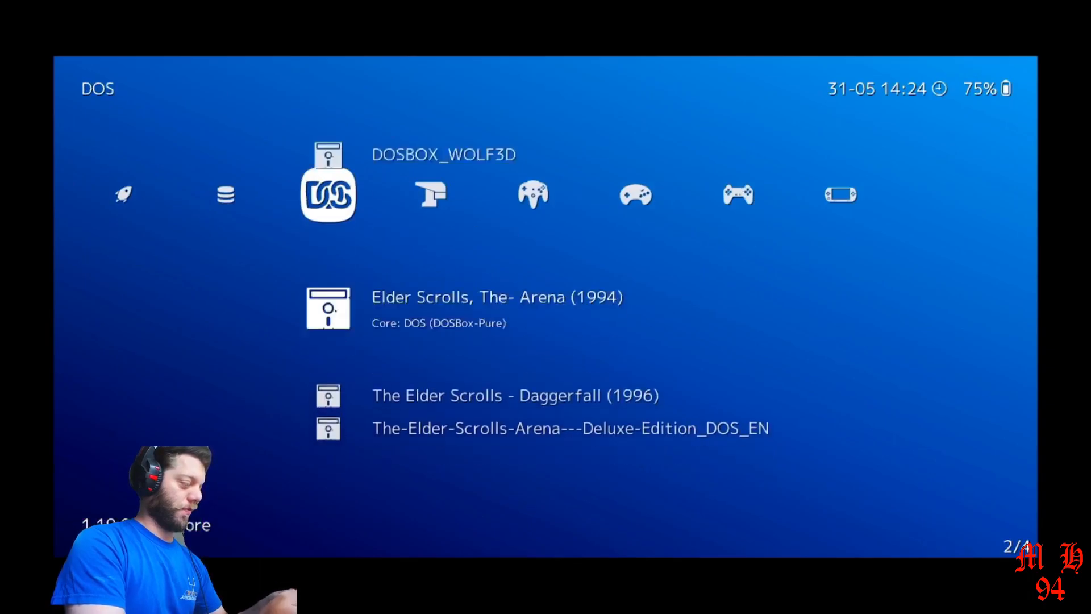
Step: Leave the DOS playlist for the Settings menu listing User Interface, Video, Audio and Input
scroll("down", 3)
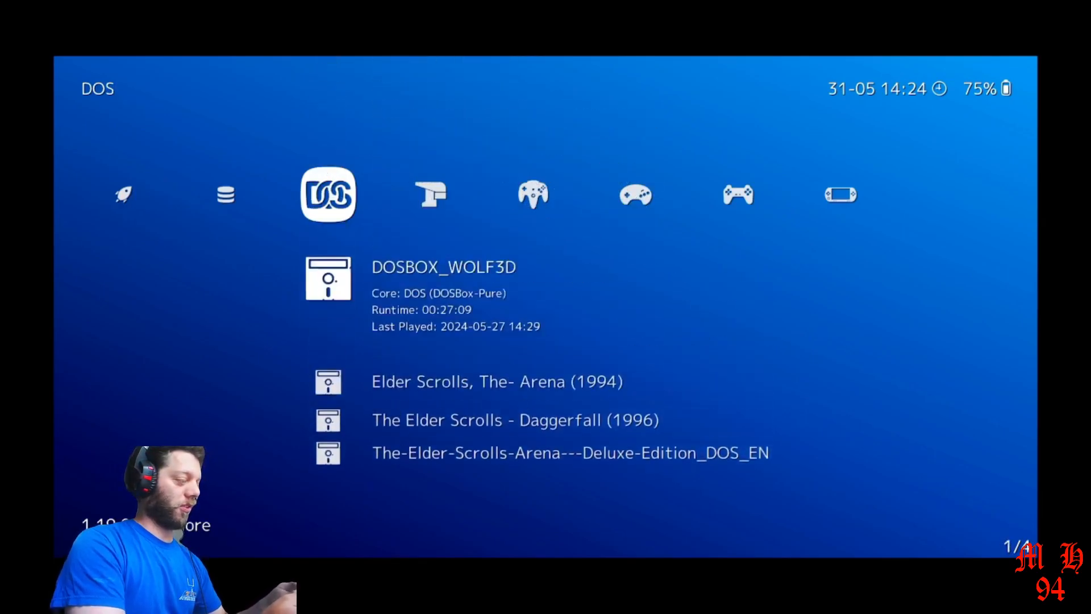
left_click(570, 452)
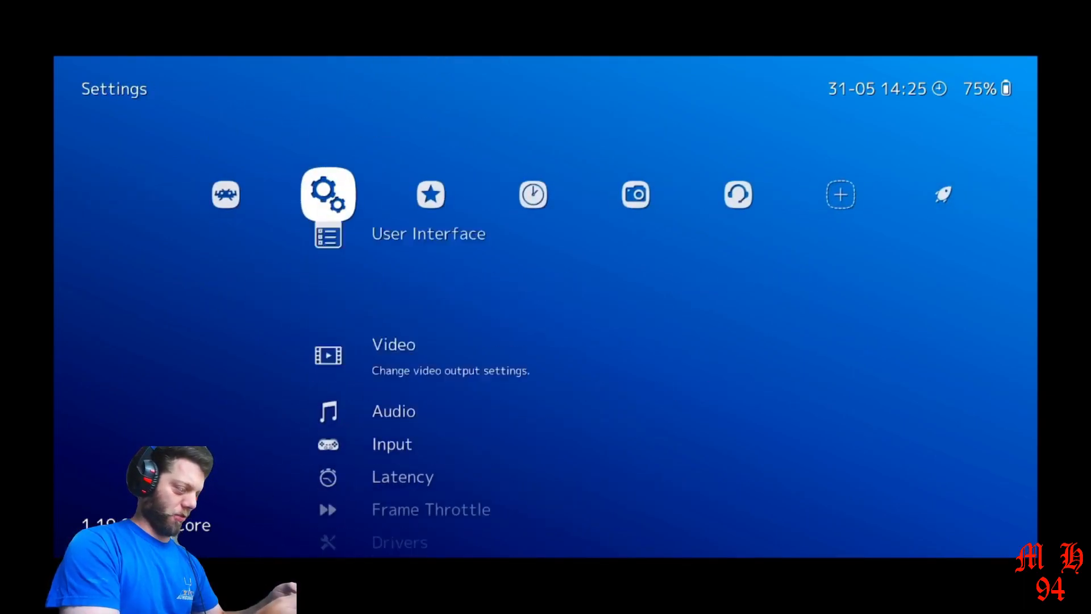
Step: Set DOS (DOSBox-Pure) as the default core for the DOS playlist via Manage Playlists
scroll("down", 3)
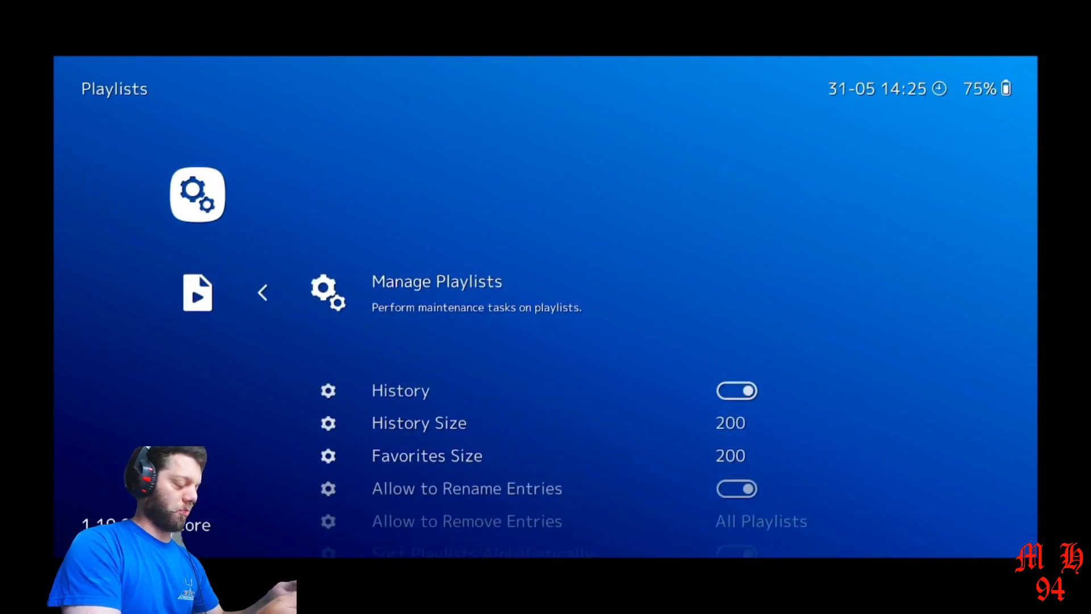
left_click(437, 282)
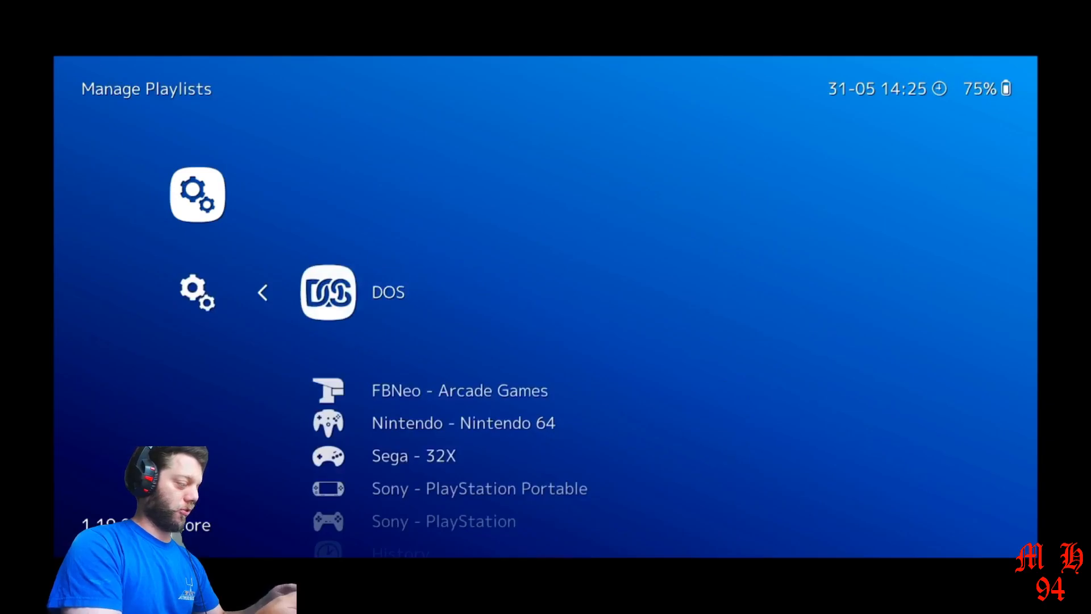
left_click(327, 293)
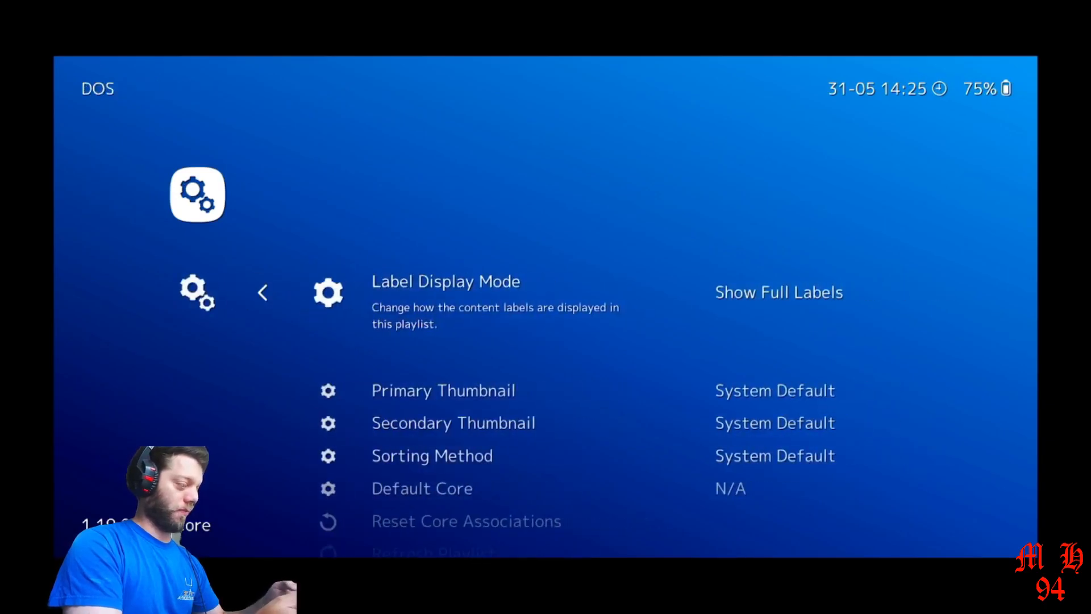
scroll("down", 3)
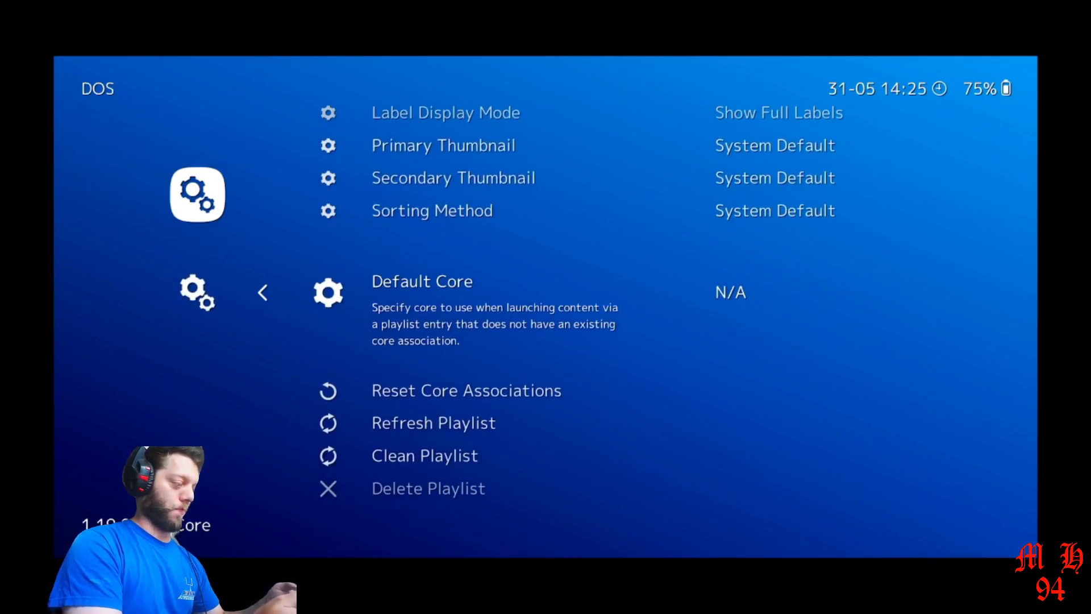
left_click(421, 281)
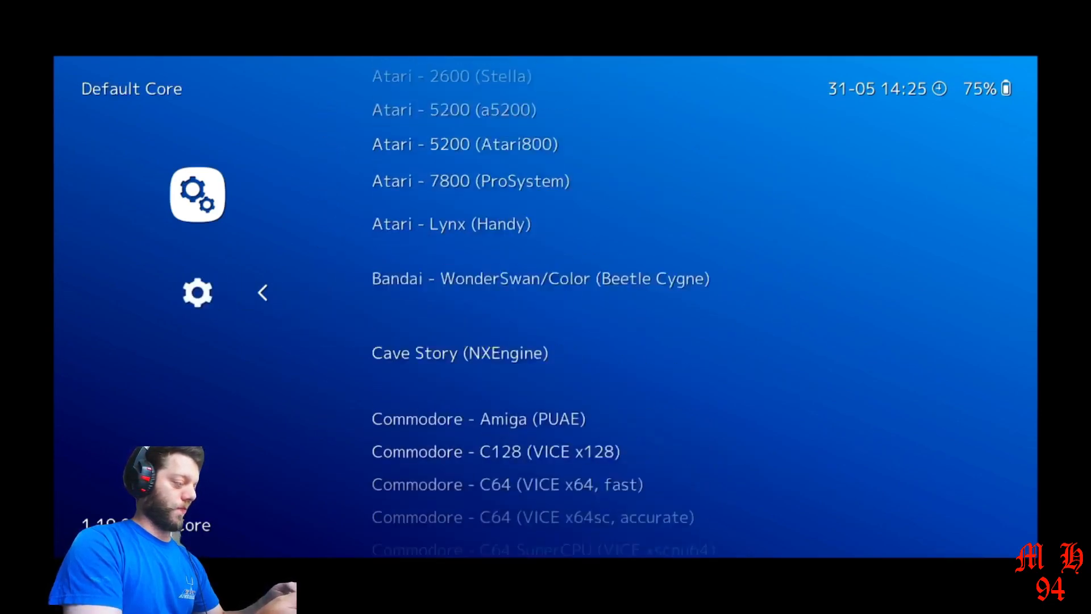
scroll("down", 3)
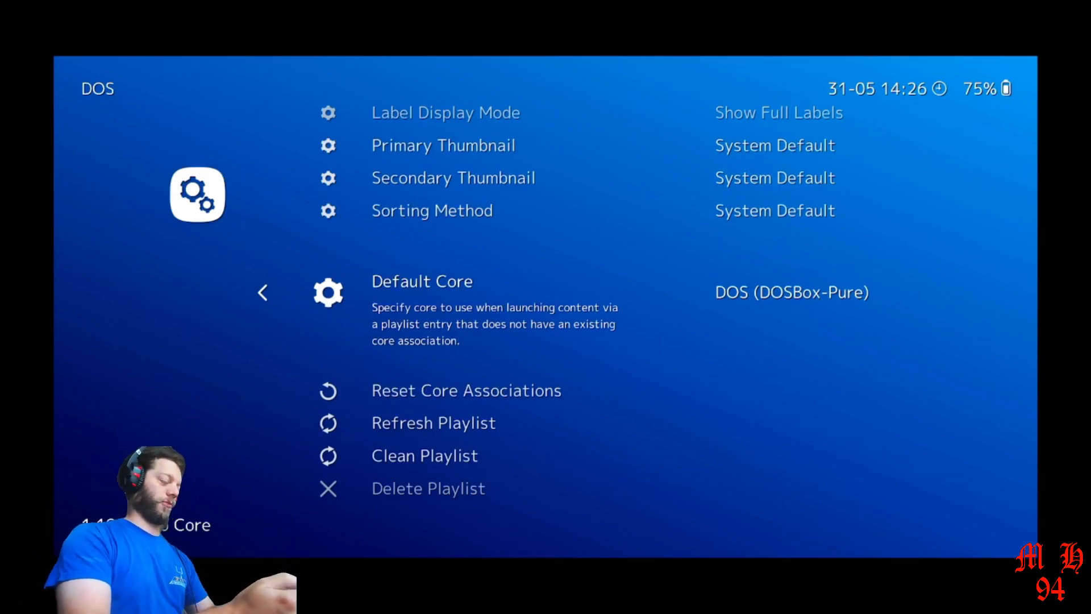
left_click(422, 282)
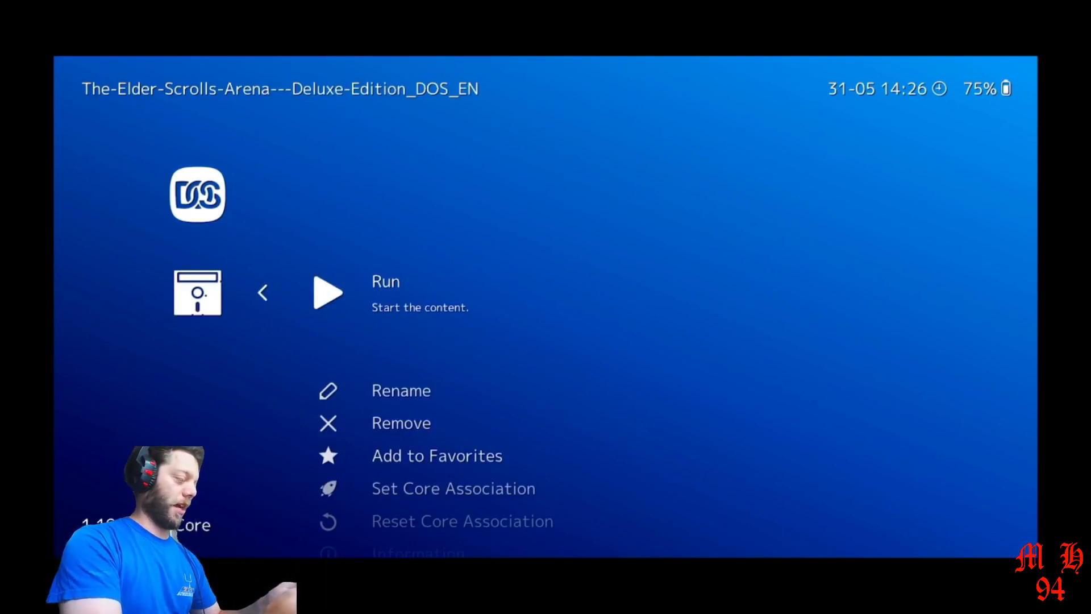
Step: Run The-Elder-Scrolls-Arena---Deluxe-Edition_DOS_EN from the DOS playlist
left_click(328, 293)
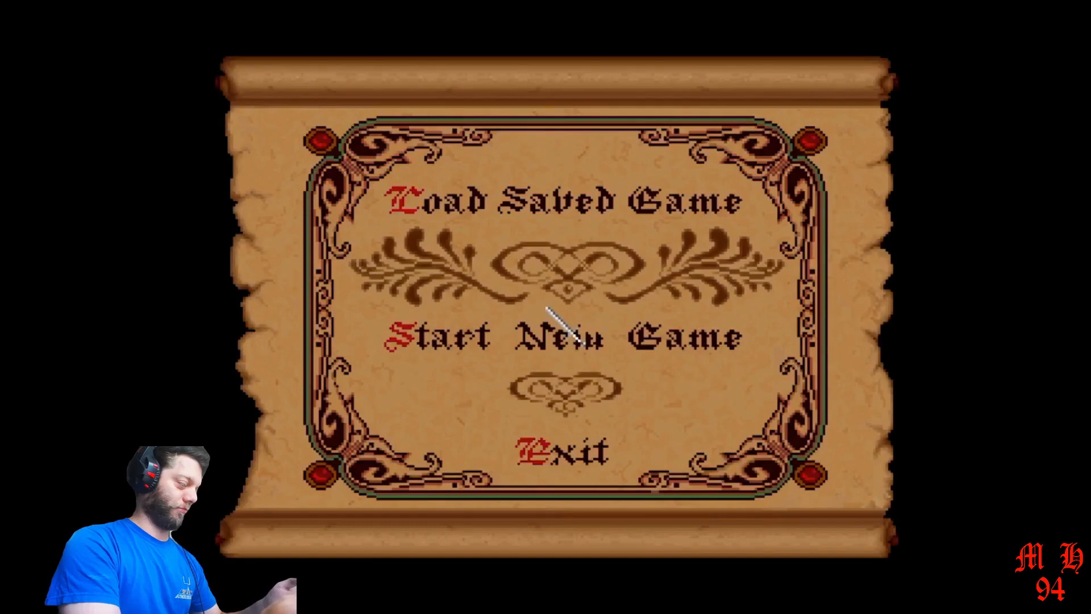
mouse_move(568, 267)
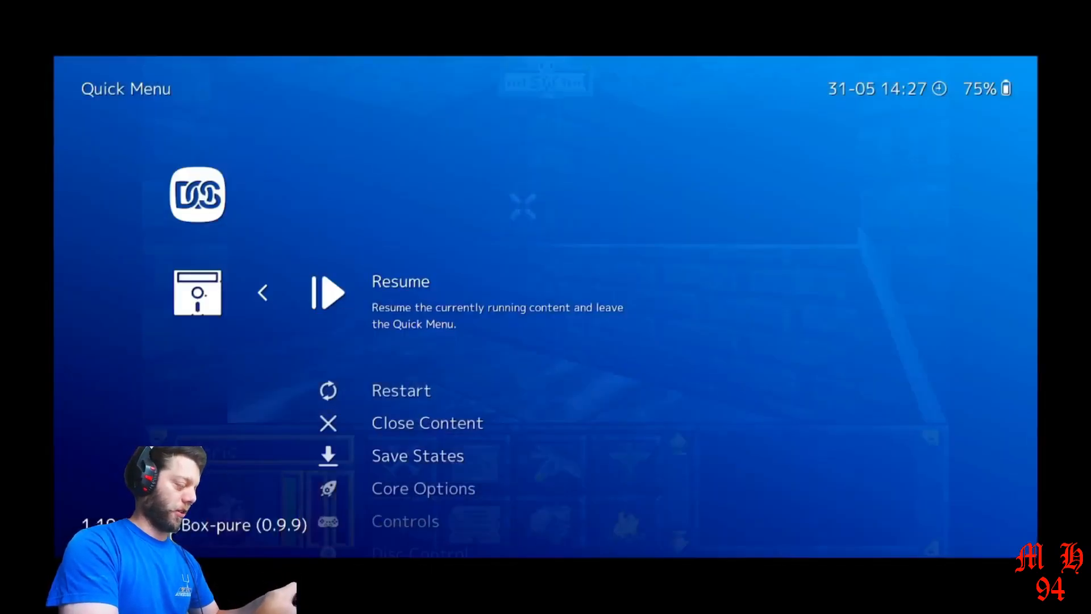
key("Down")
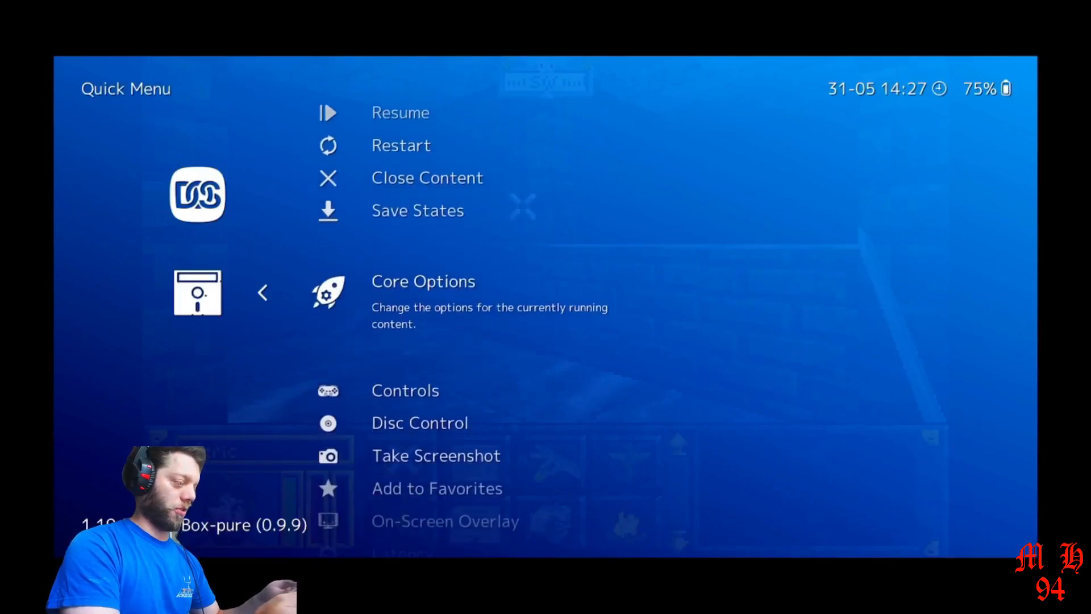
left_click(423, 282)
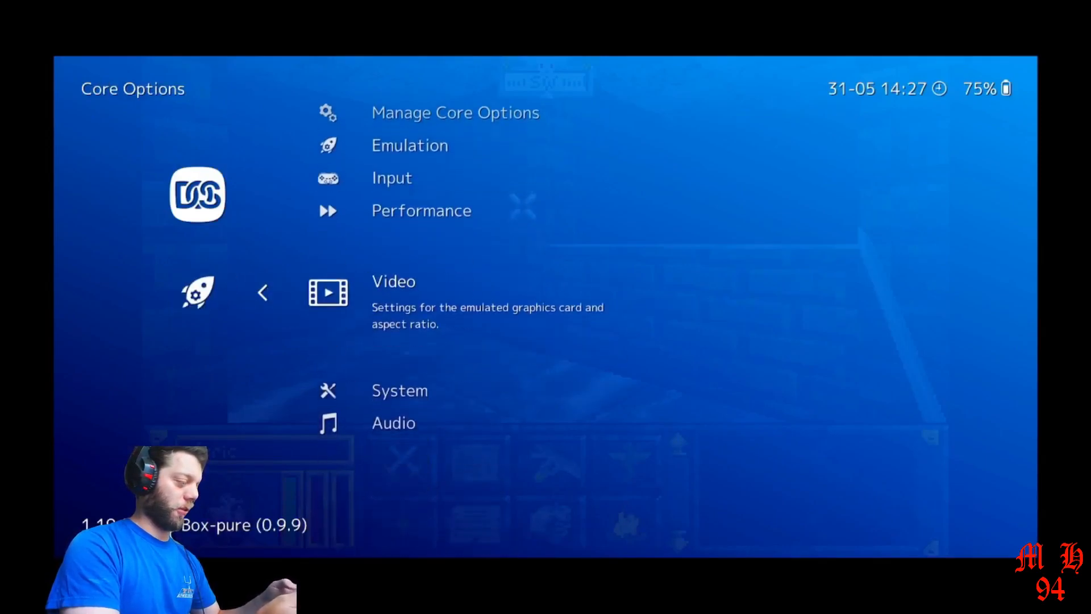
left_click(420, 210)
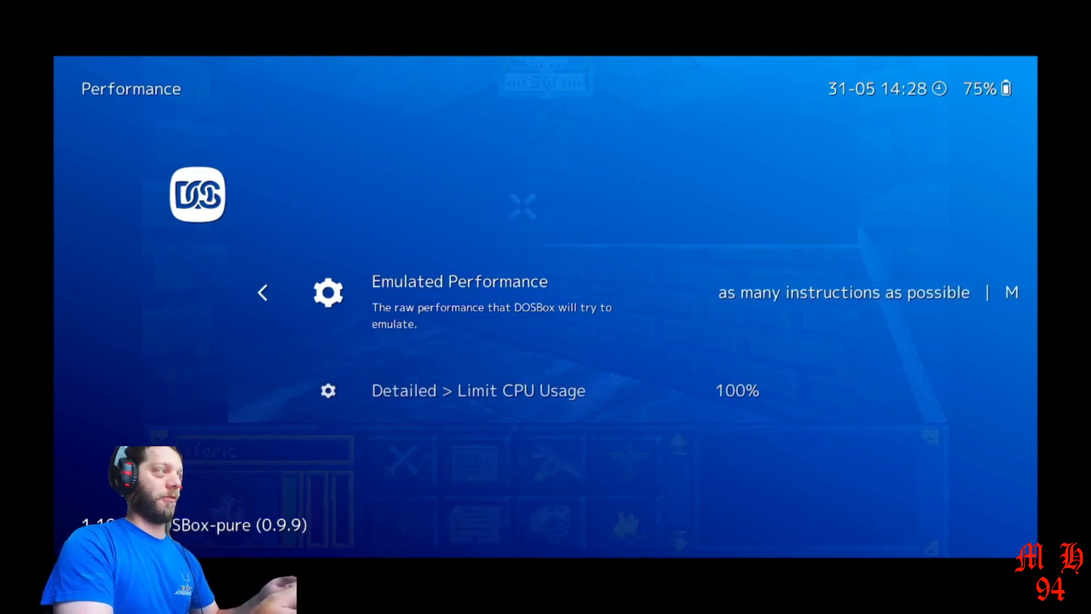
left_click(264, 293)
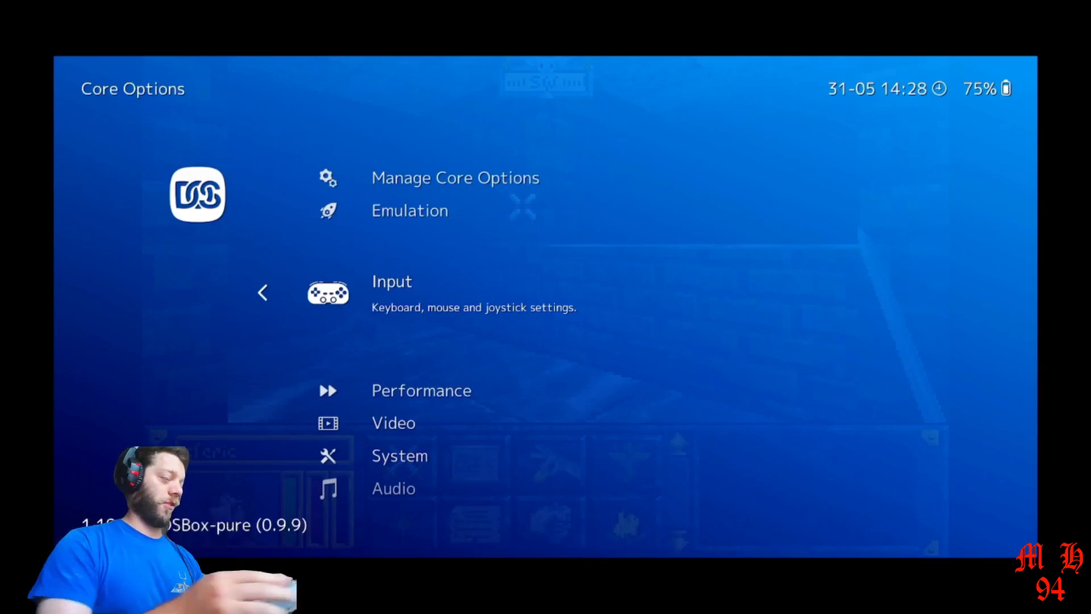
left_click(391, 282)
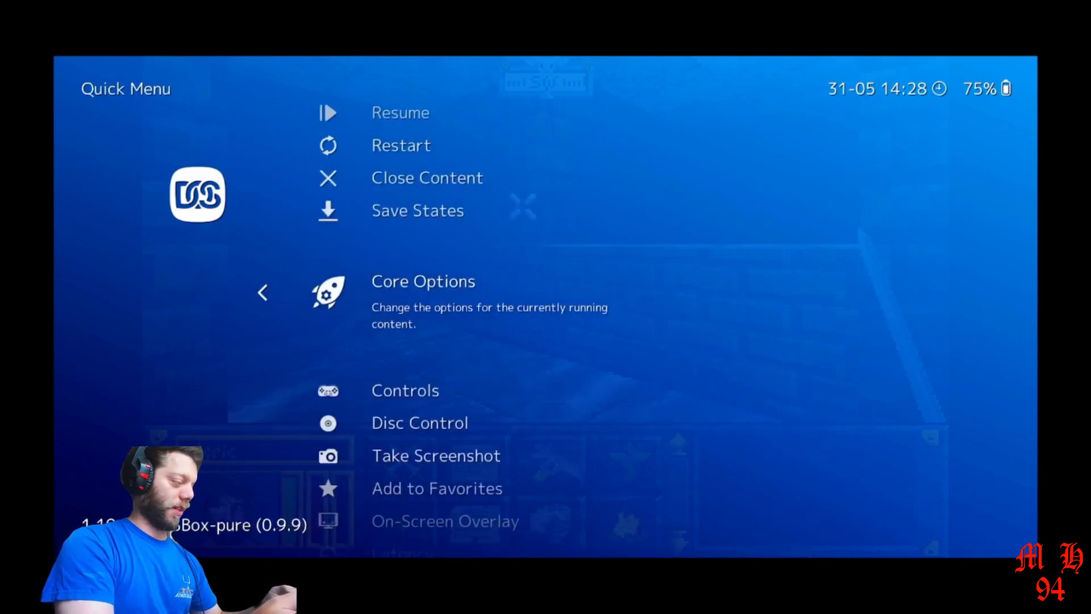
Step: Review all Port 1 DOSBox-Pure keyboard and mouse button mappings, then return to the Controls menu
left_click(405, 390)
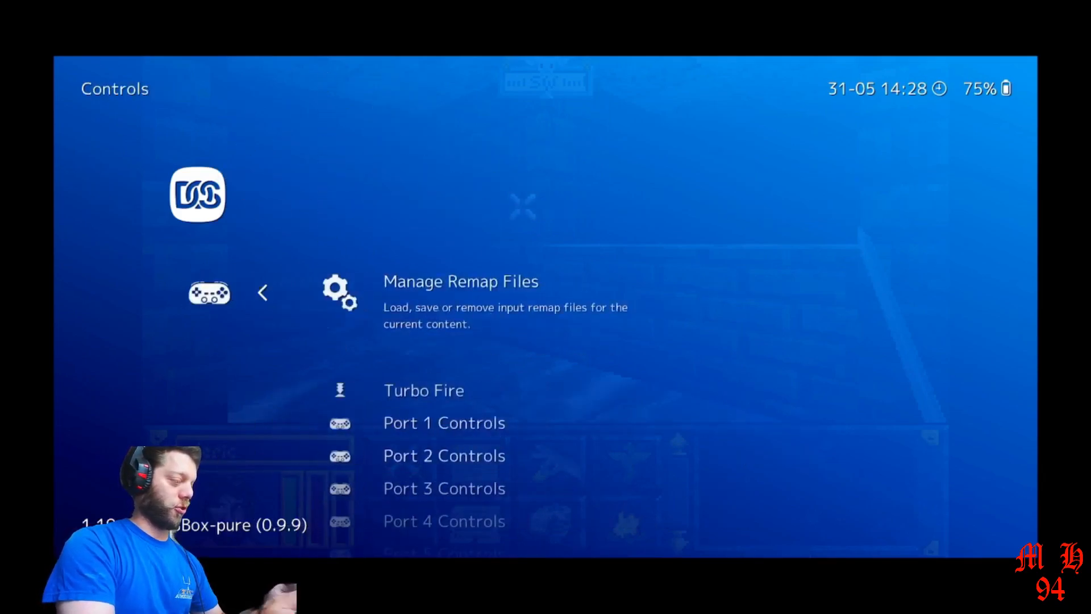
scroll("down", 3)
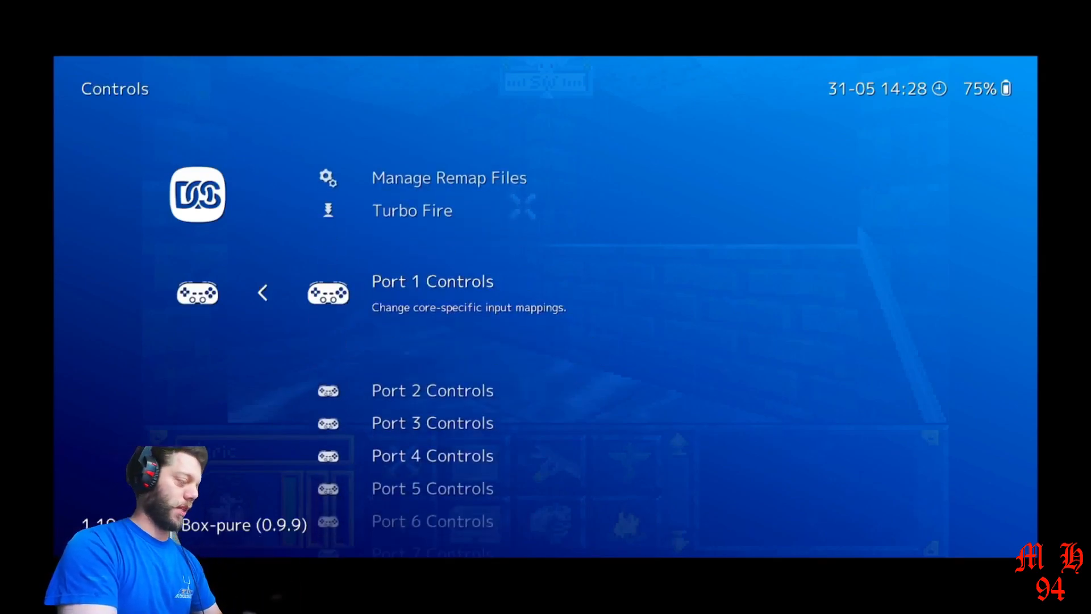
left_click(431, 282)
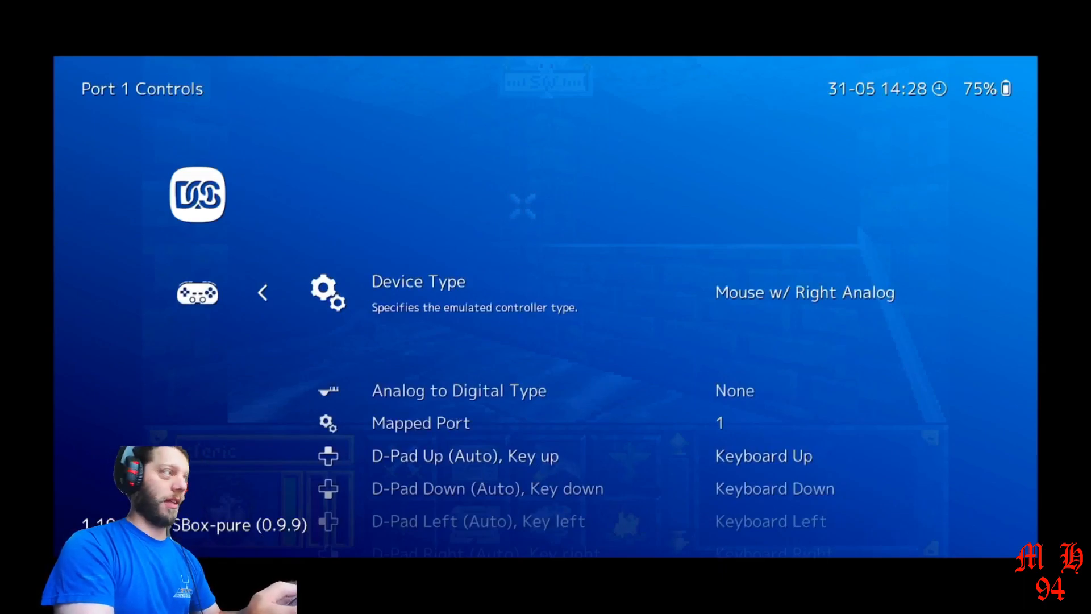
scroll("down", 3)
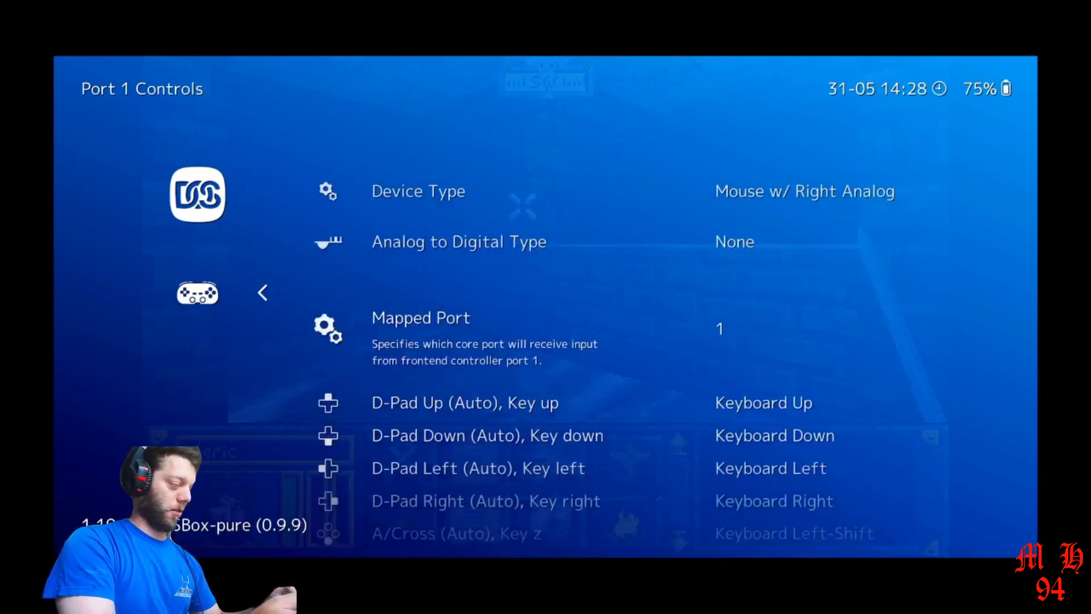
scroll("down", 3)
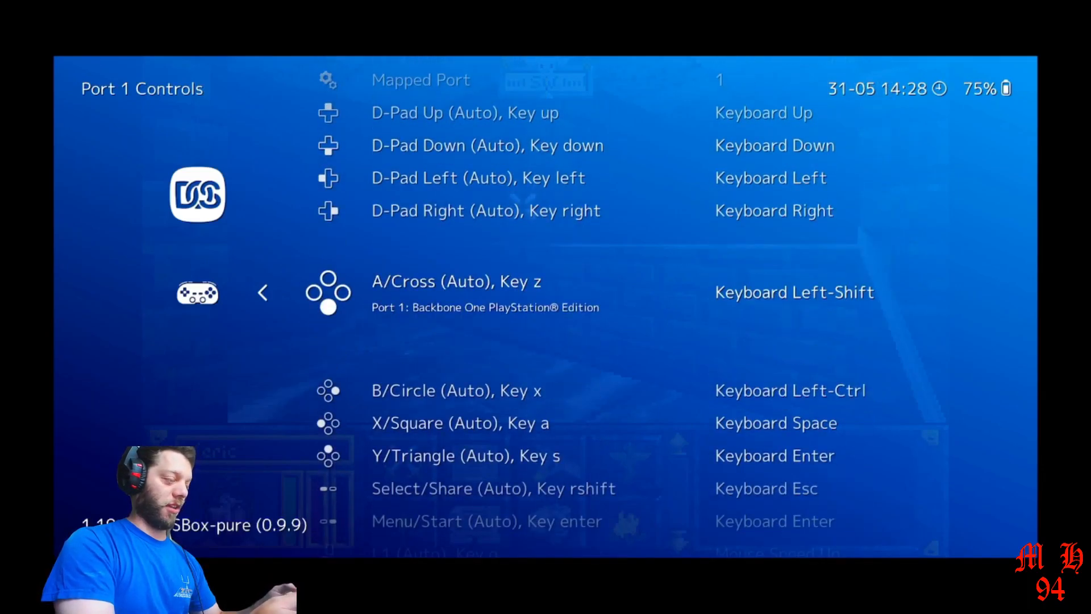
scroll("down", 3)
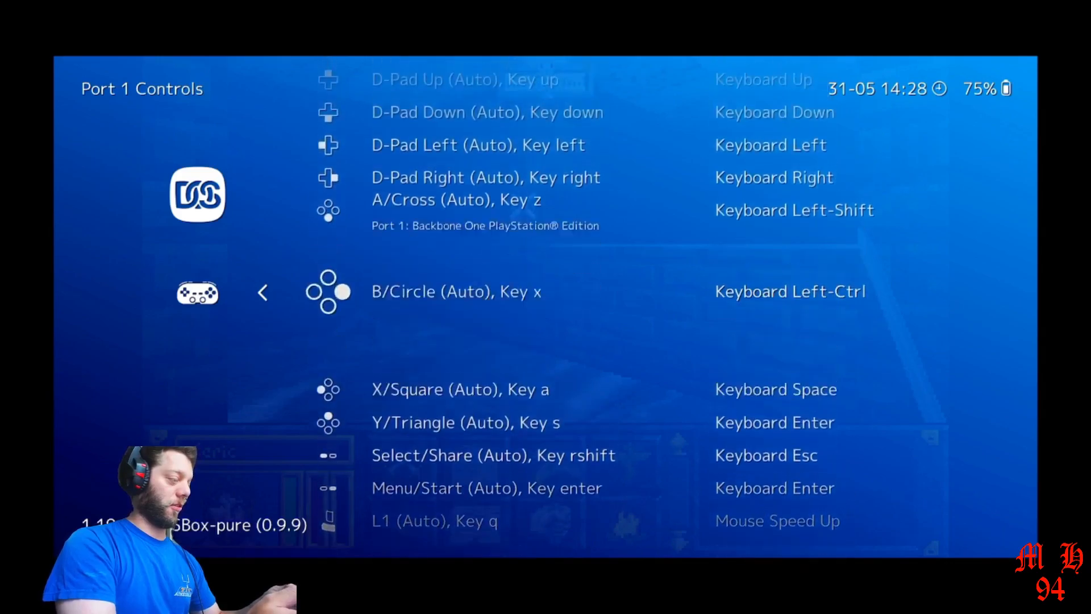
scroll("down", 3)
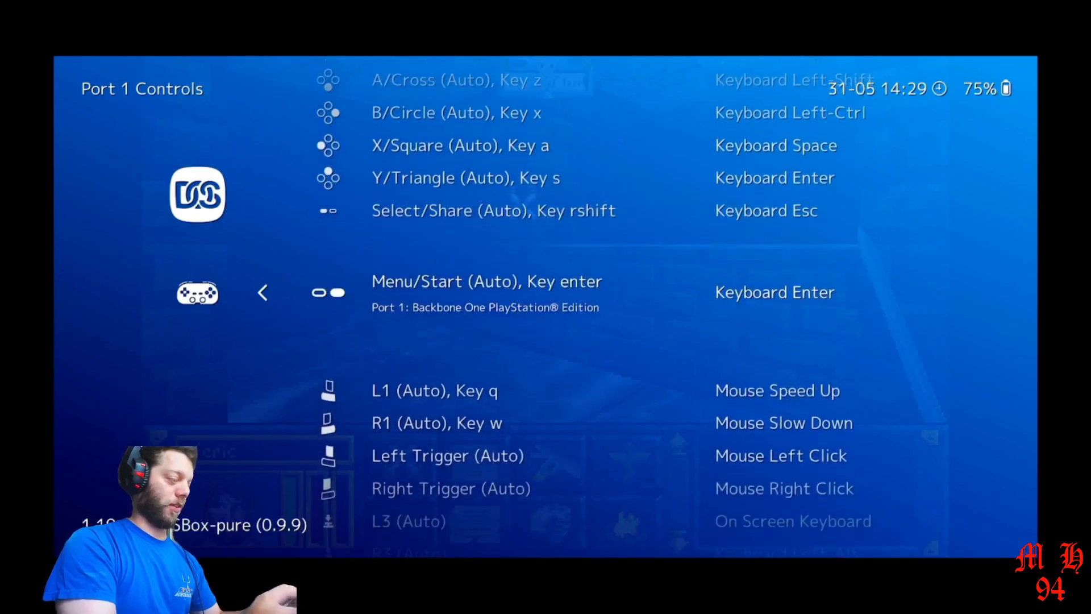
scroll("down", 3)
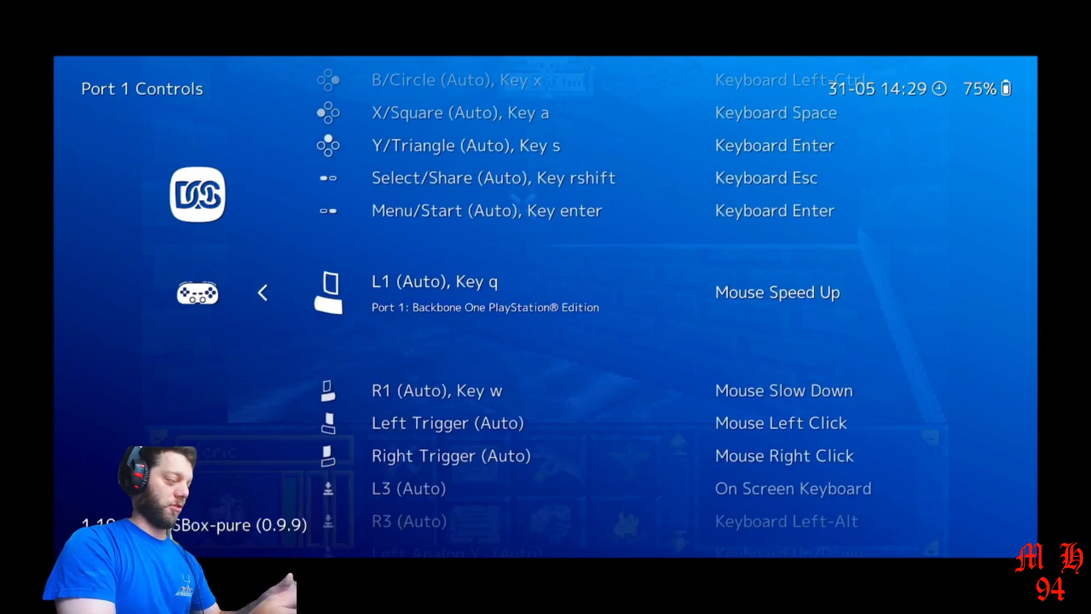
scroll("down", 3)
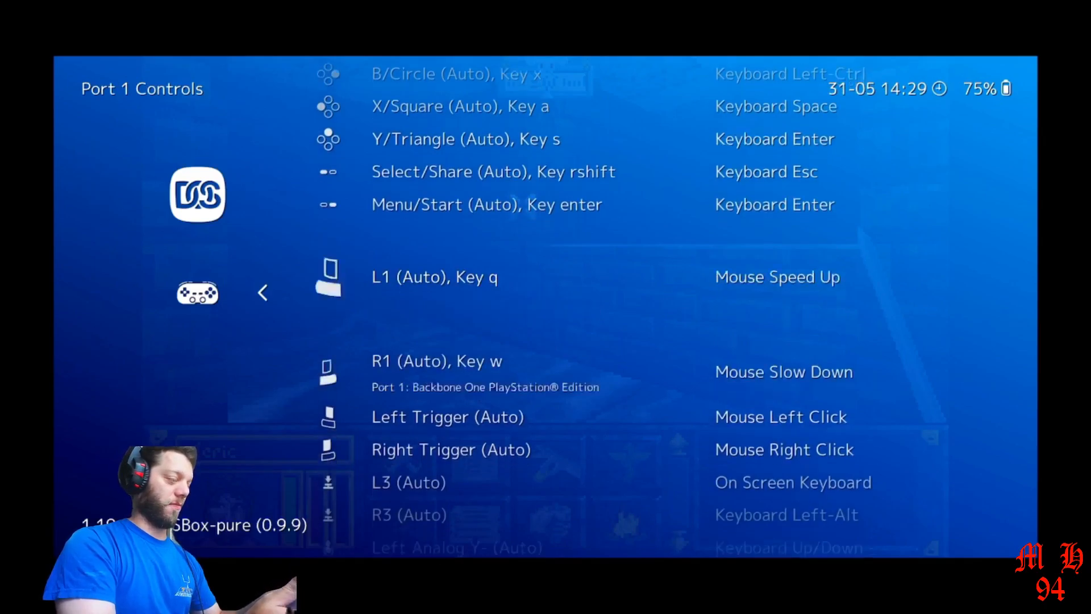
scroll("down", 3)
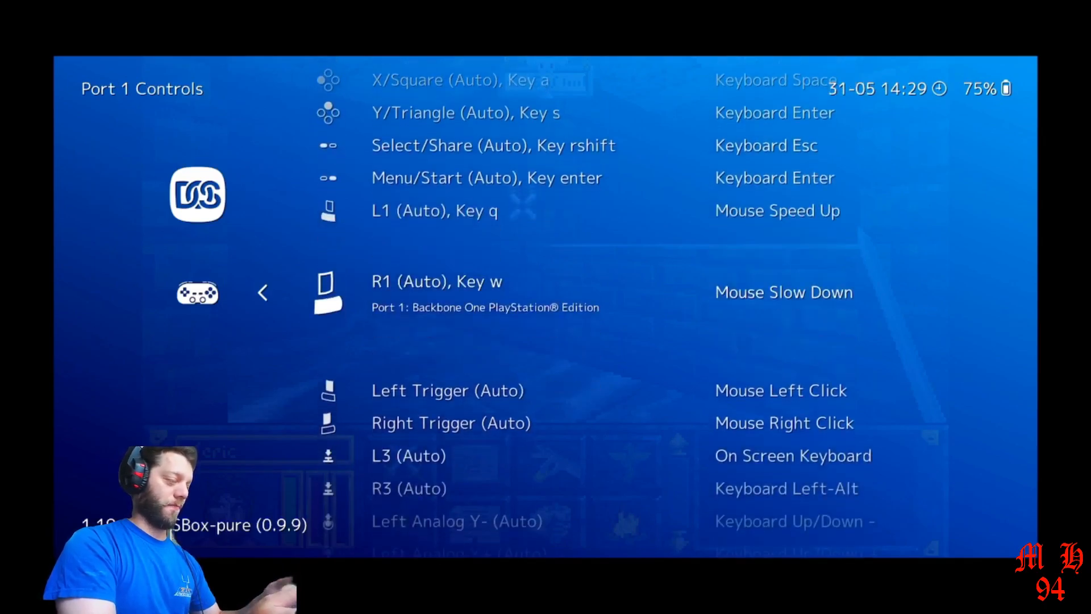
scroll("down", 3)
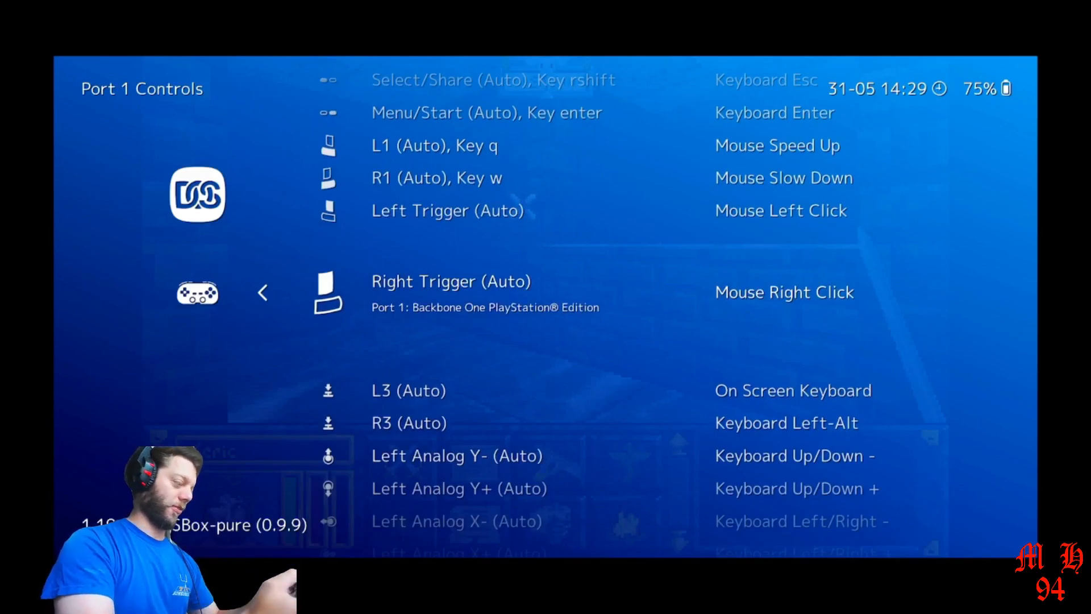
scroll("down", 3)
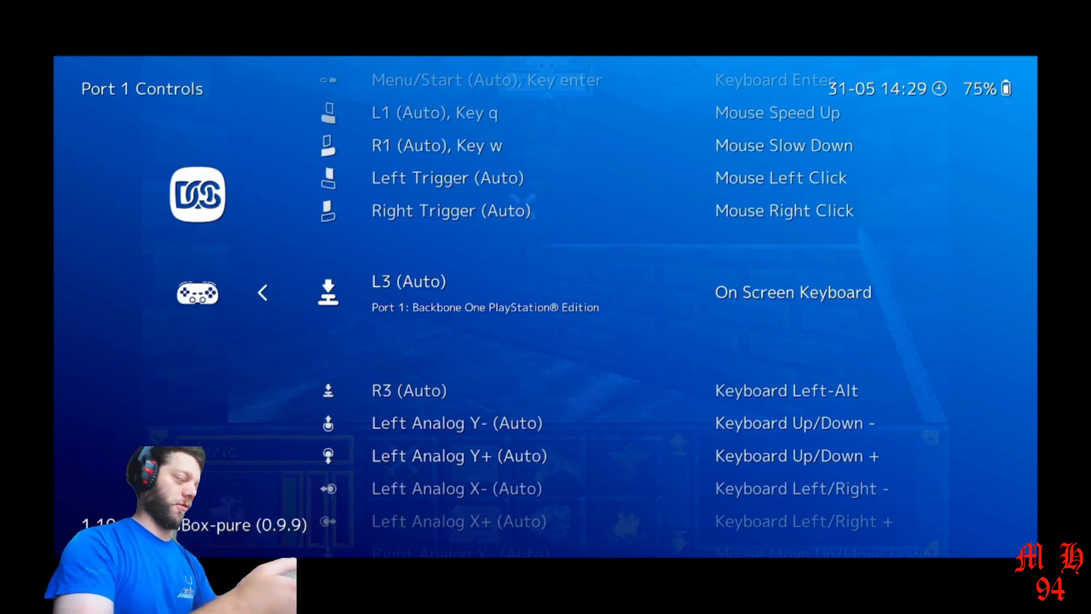
scroll("down", 3)
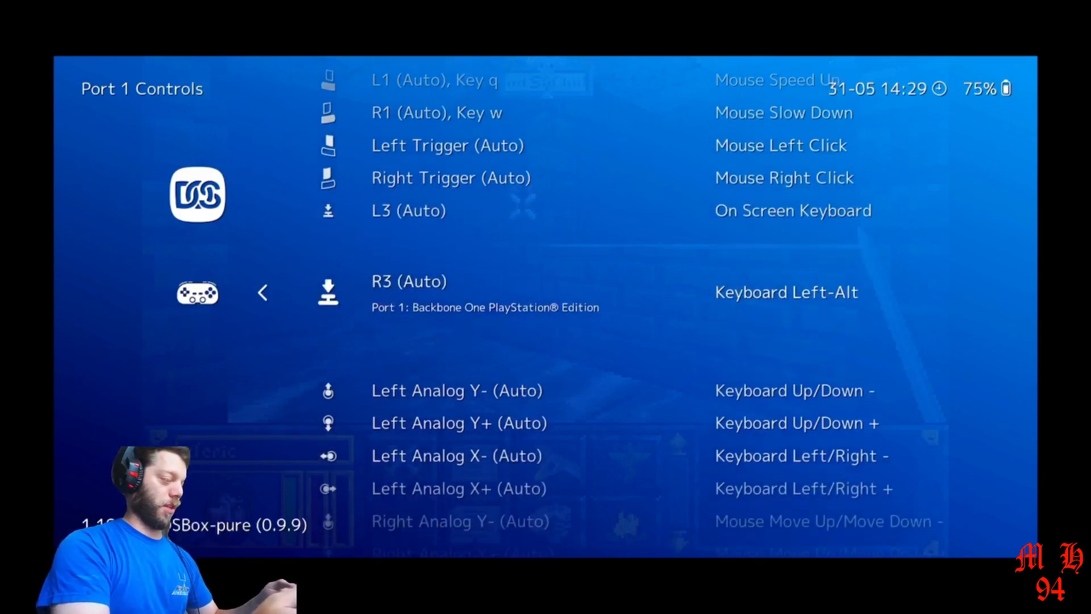
scroll("down", 3)
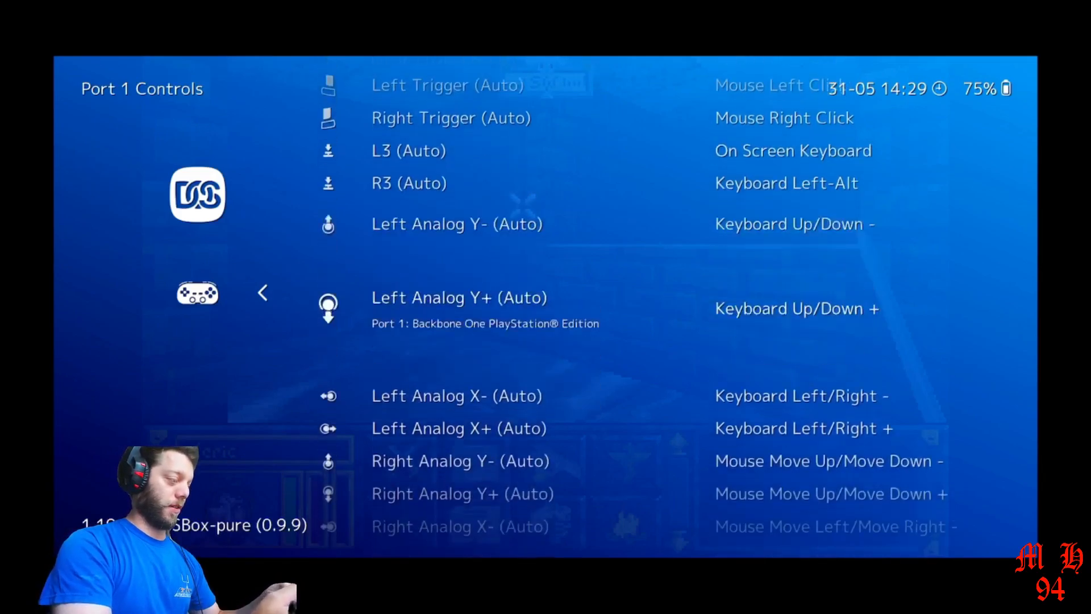
scroll("down", 3)
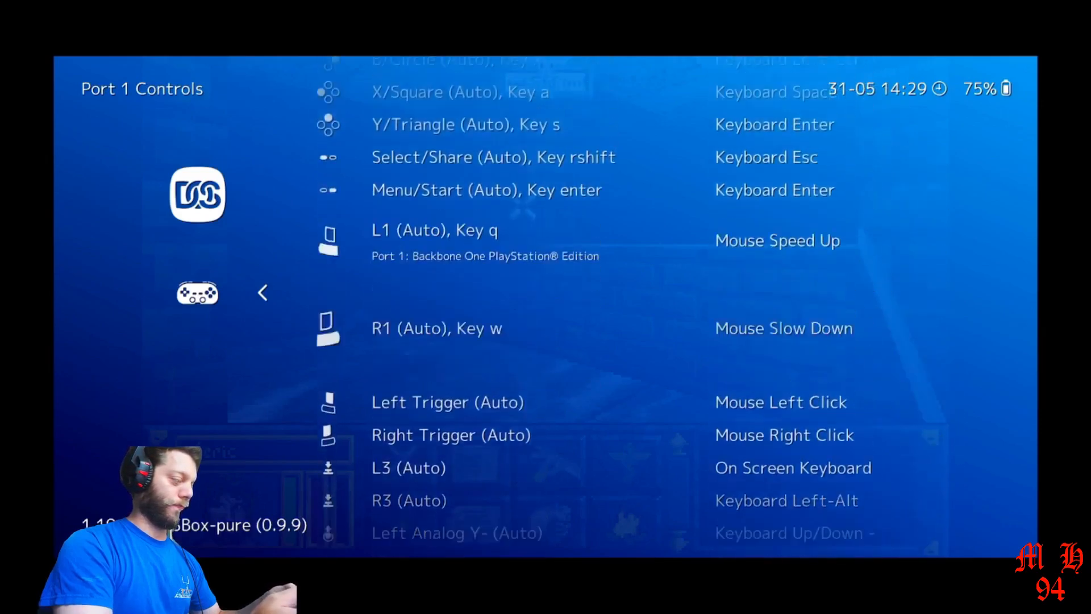
left_click(262, 293)
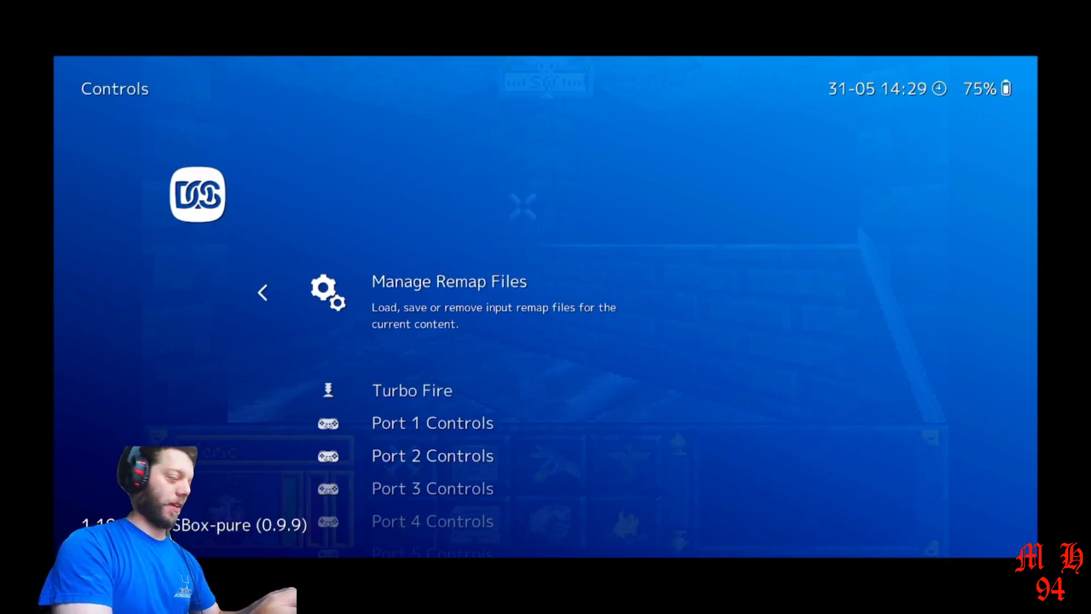
Step: View Manage Remap Files, showing the active Arena remap, then close the menu back to the game
left_click(449, 282)
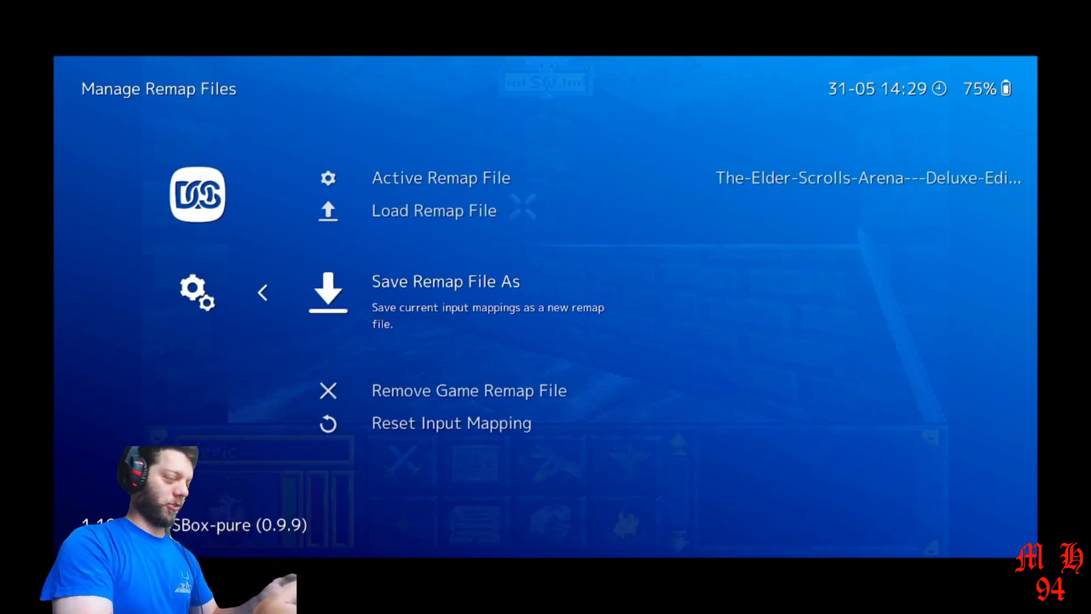
left_click(262, 292)
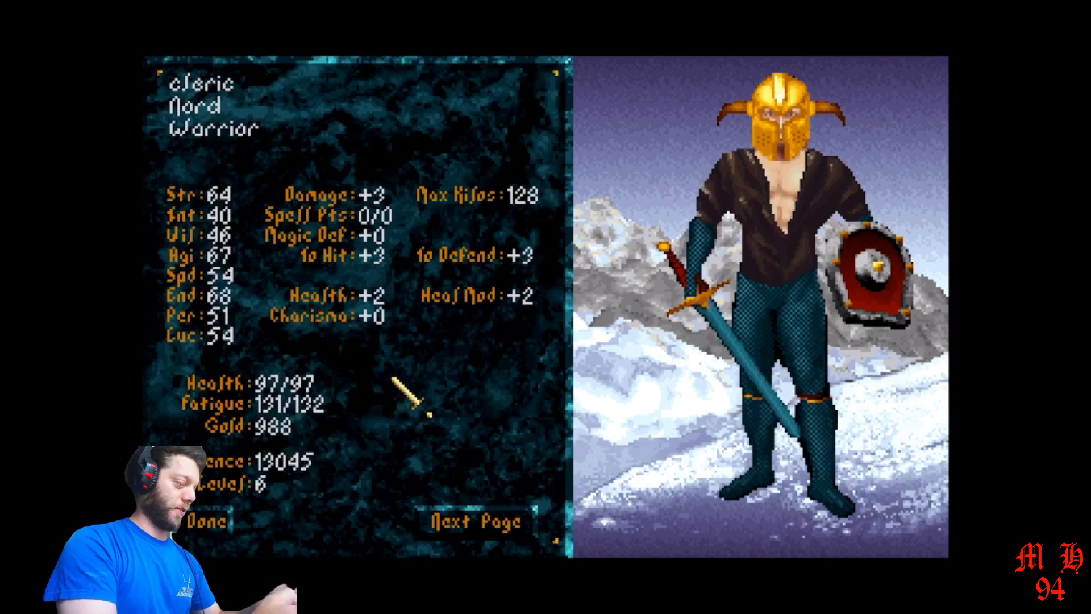
mouse_move(771, 256)
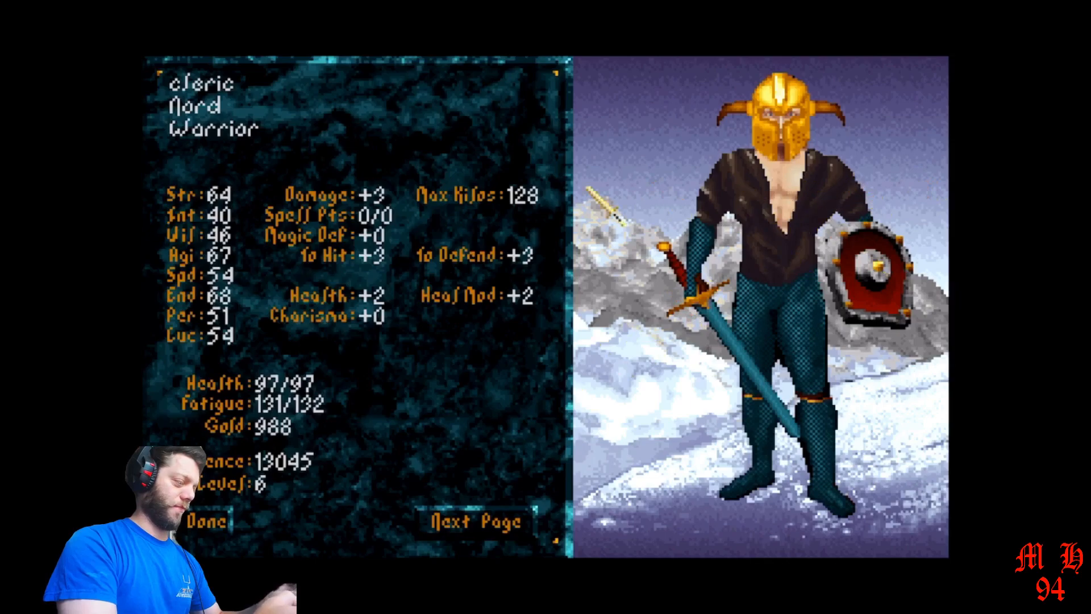
mouse_move(459, 382)
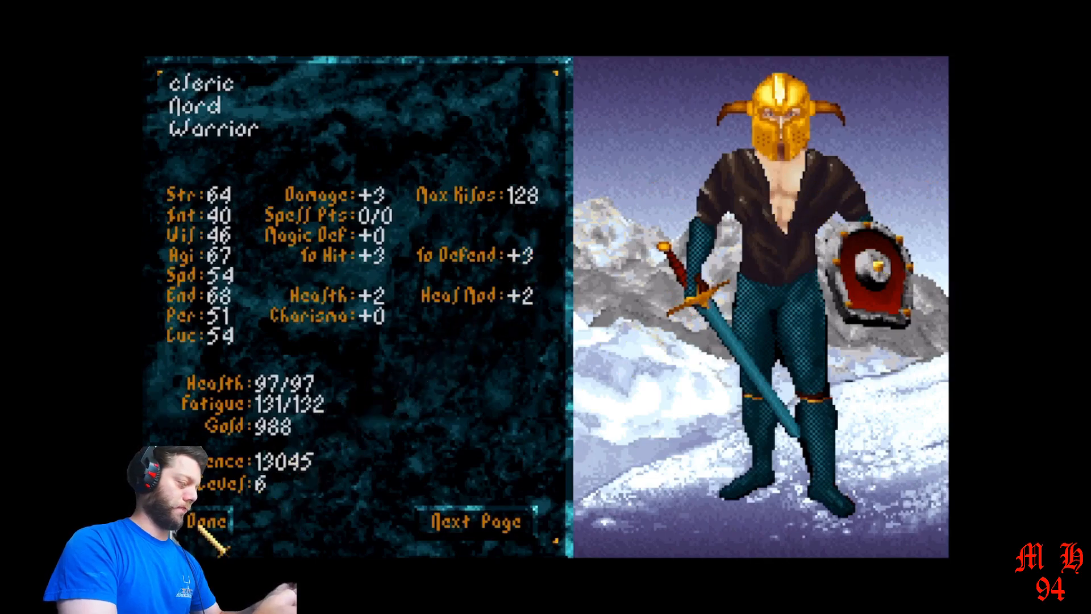
Step: Dismiss the character sheet with Done to return to the dungeon, then bring up the Quick Menu via F1
left_click(207, 521)
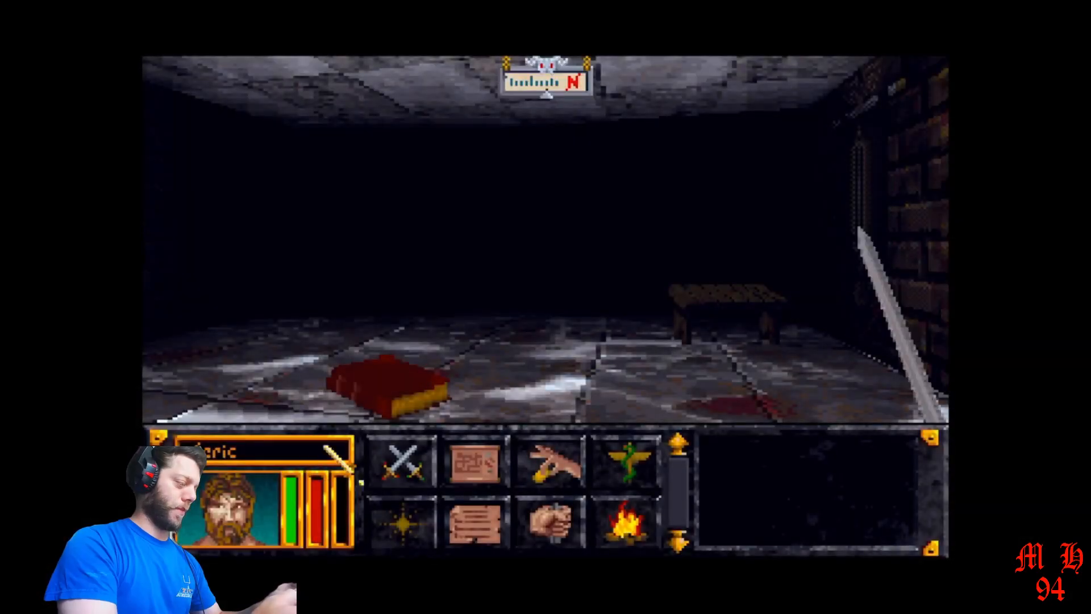
left_click(566, 292)
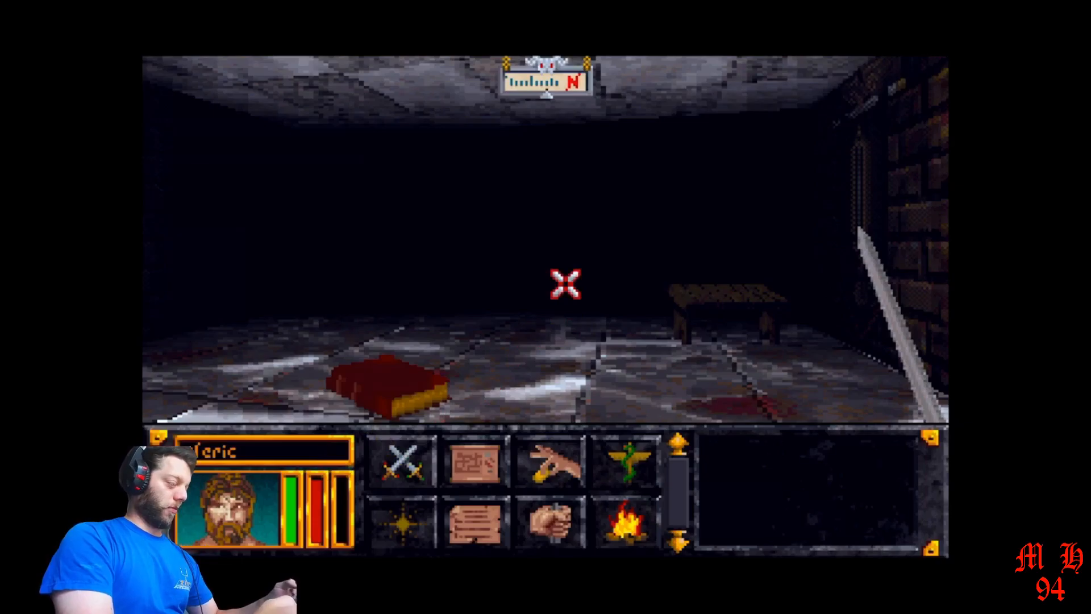
key("F1")
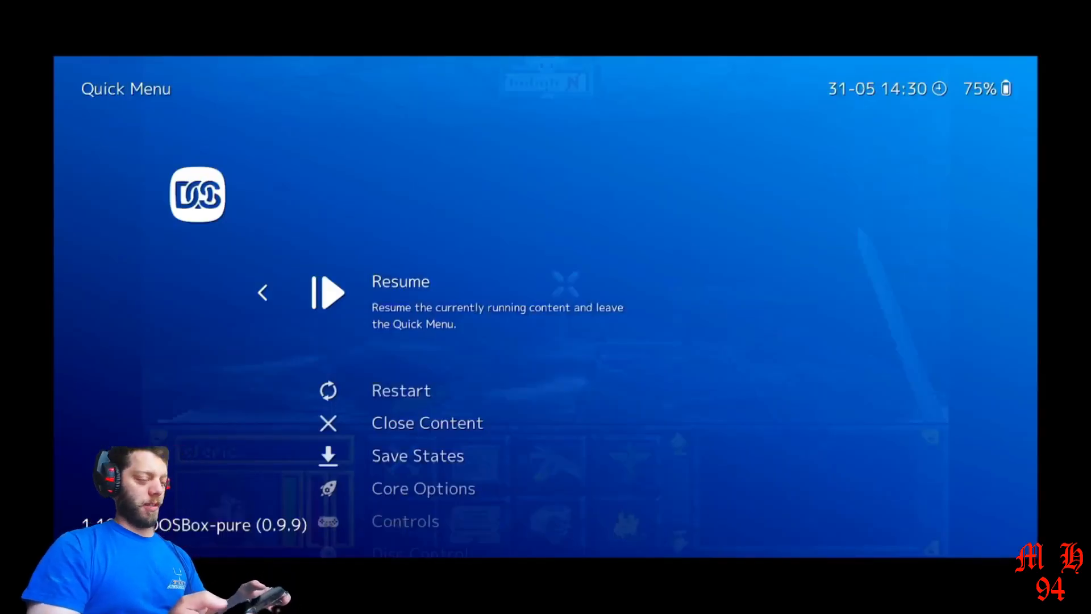
Step: Back out of the Quick Menu to RetroArch's Main Menu
key("Down")
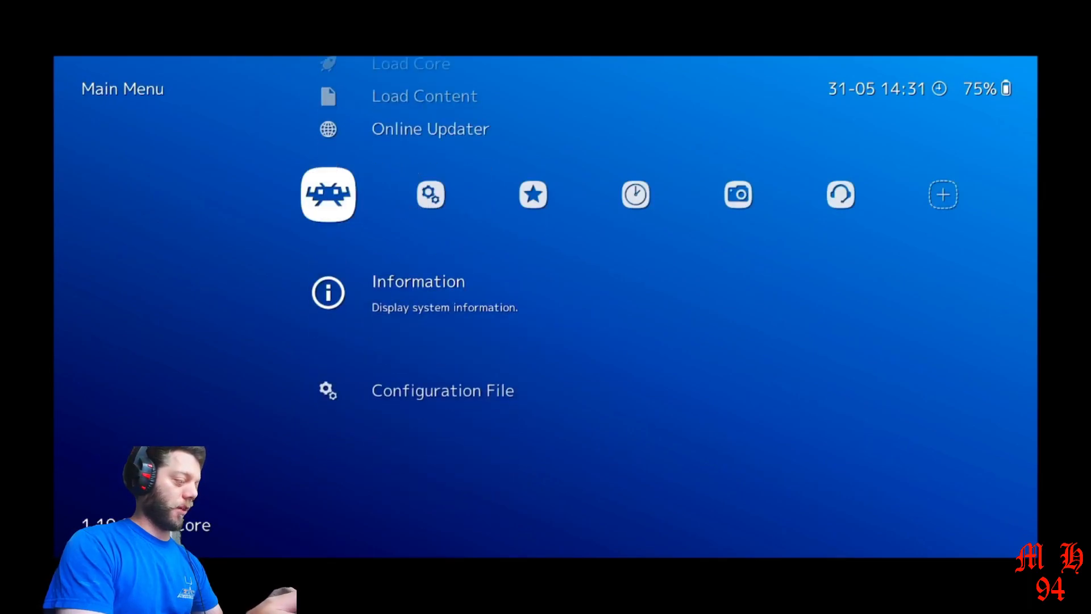
Step: Go Information > Database Manager and load FBNeo - Arcade Games.rdb, listing '88 Games and '96 Flag Rally
left_click(418, 294)
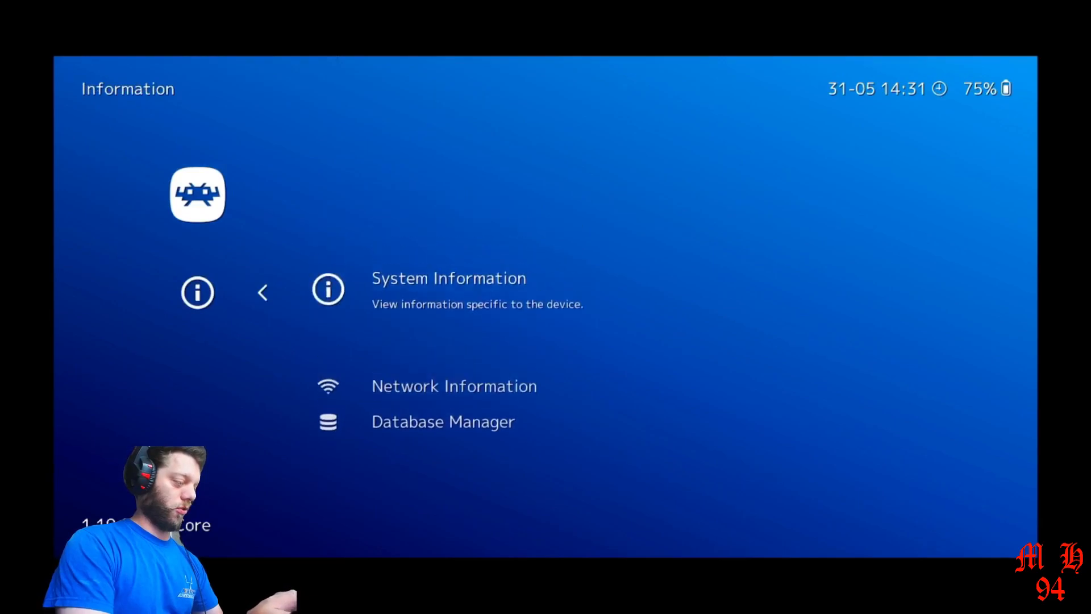
left_click(444, 422)
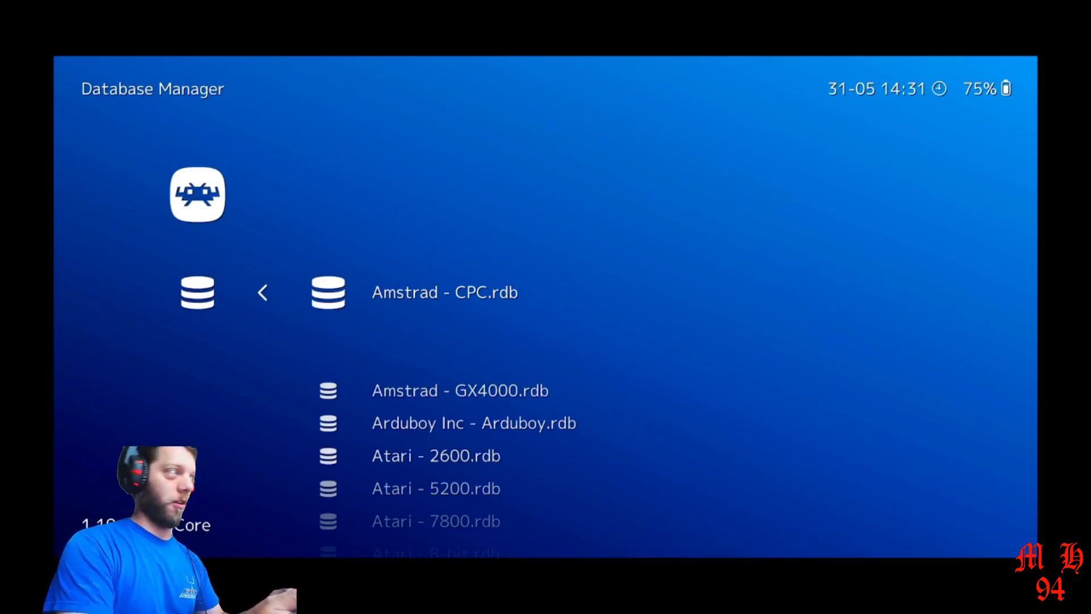
scroll("down", 3)
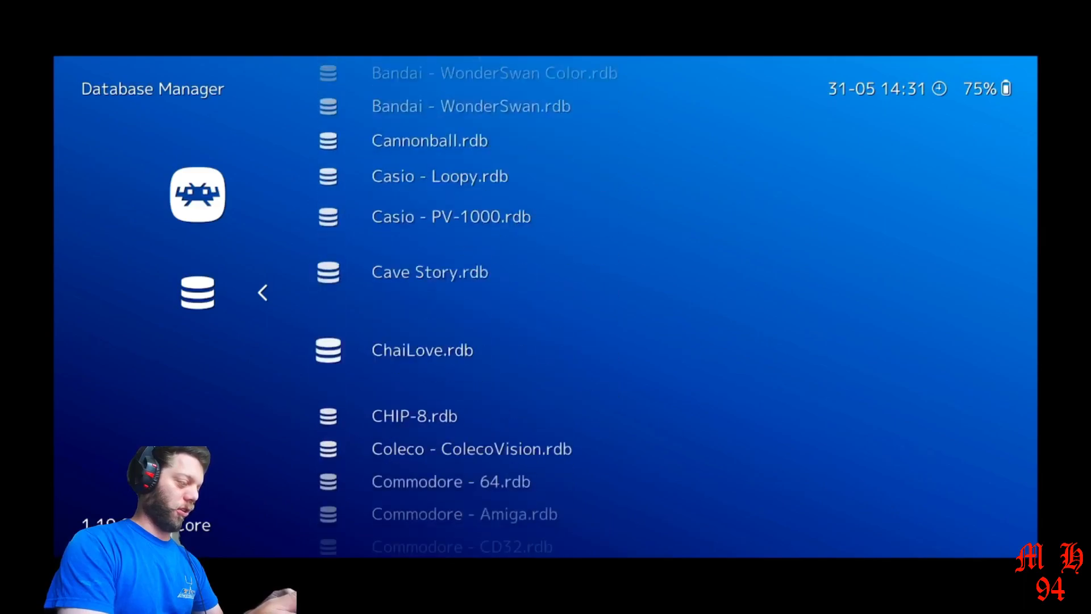
scroll("down", 3)
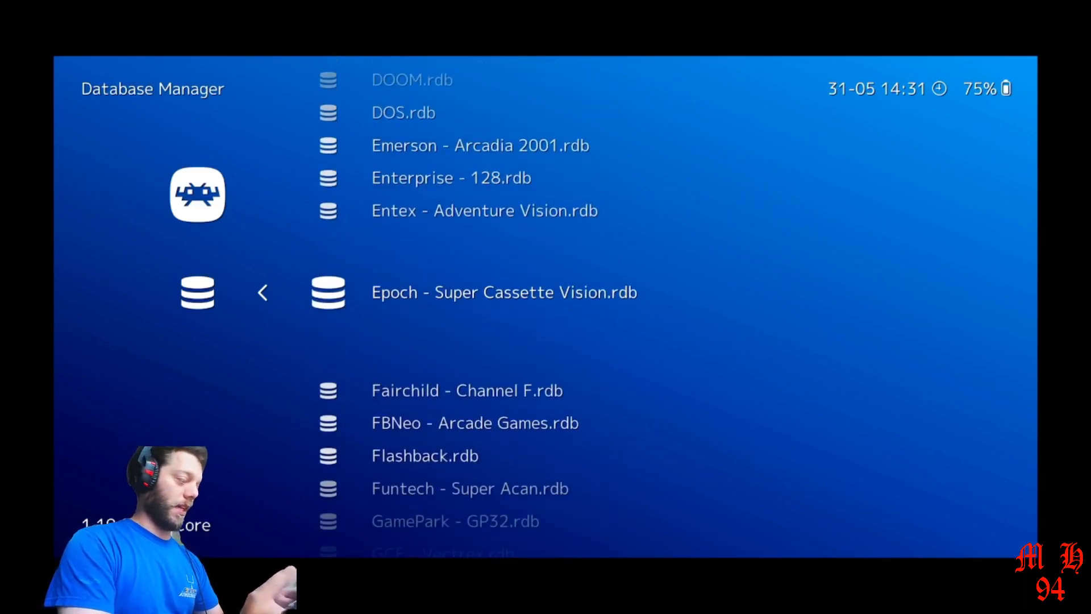
scroll("down", 3)
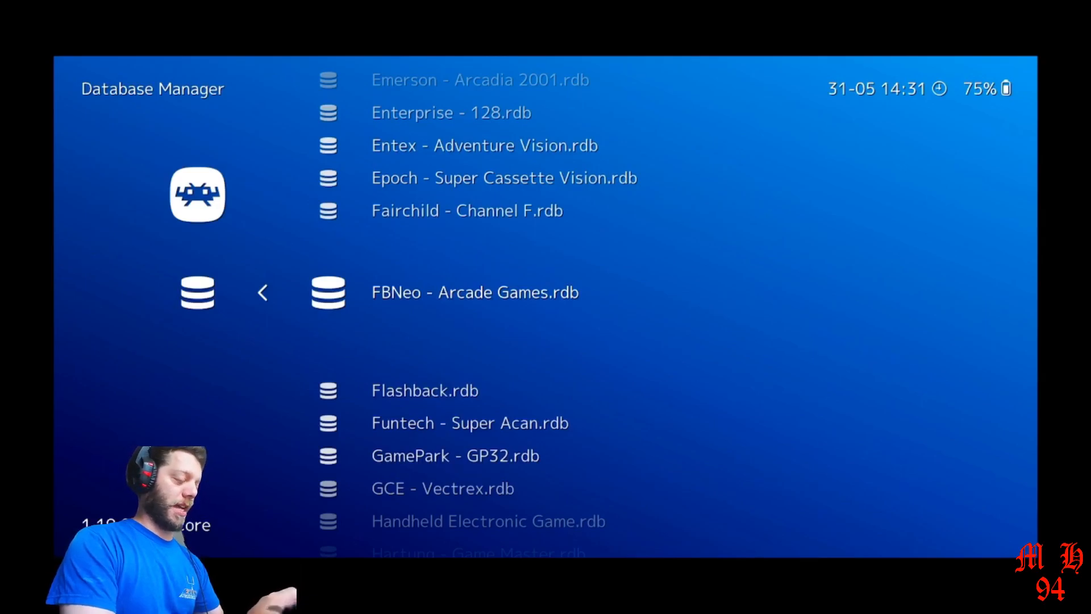
left_click(475, 292)
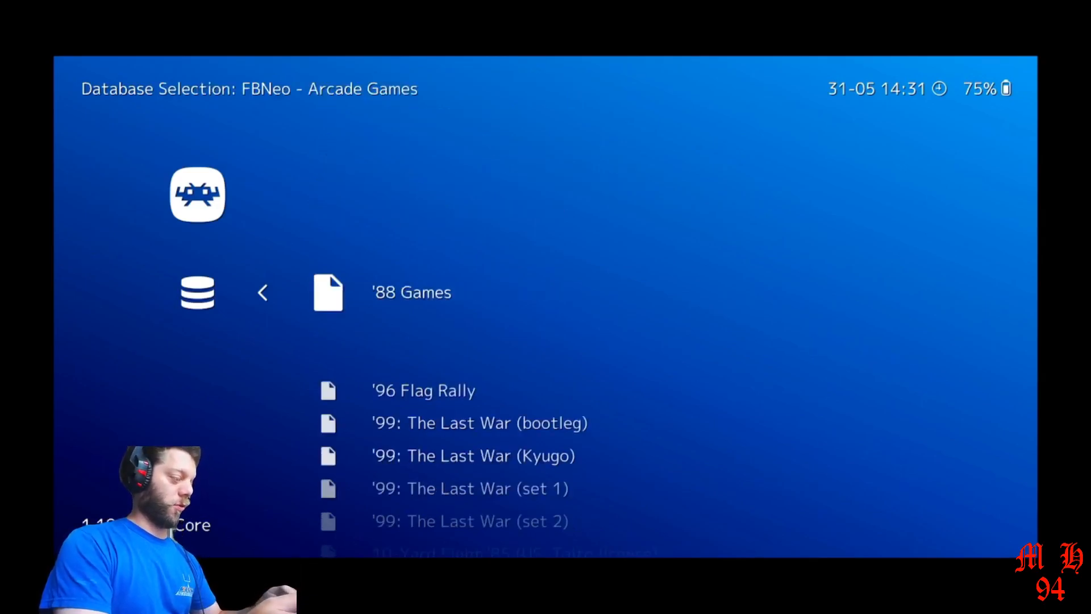
Step: Scroll the FBNeo arcade entries past 1941, 1942 and 19XX, then back out to Information
scroll("down", 3)
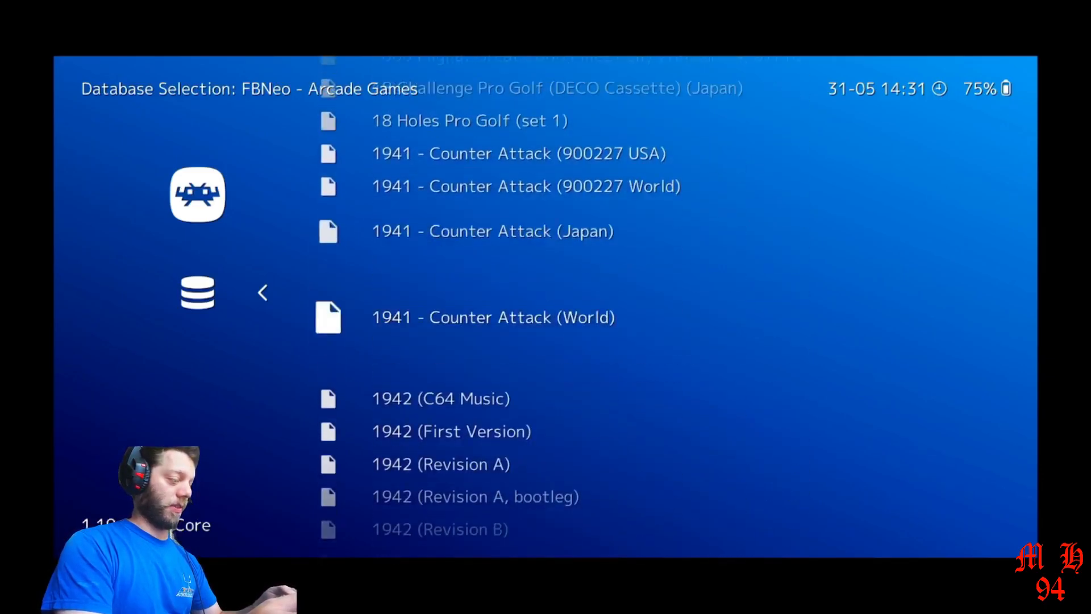
scroll("down", 3)
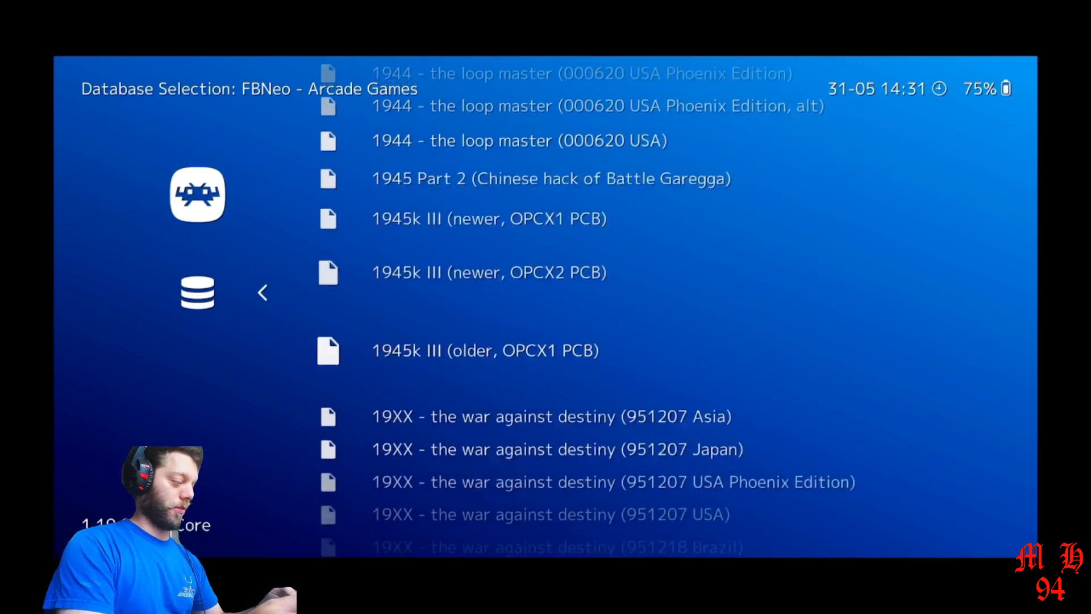
scroll("down", 3)
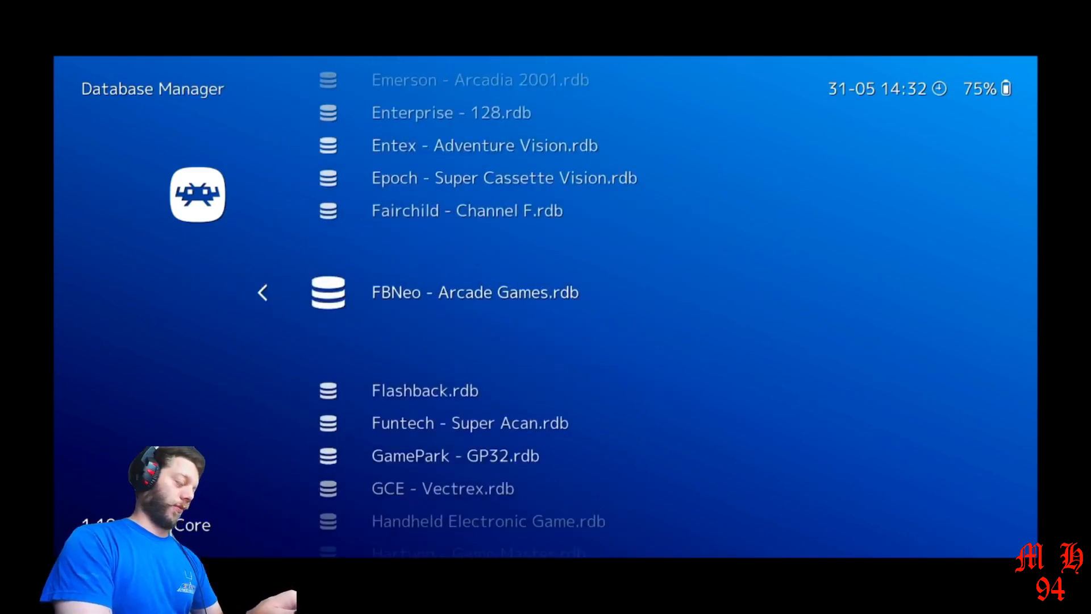
key("Backspace")
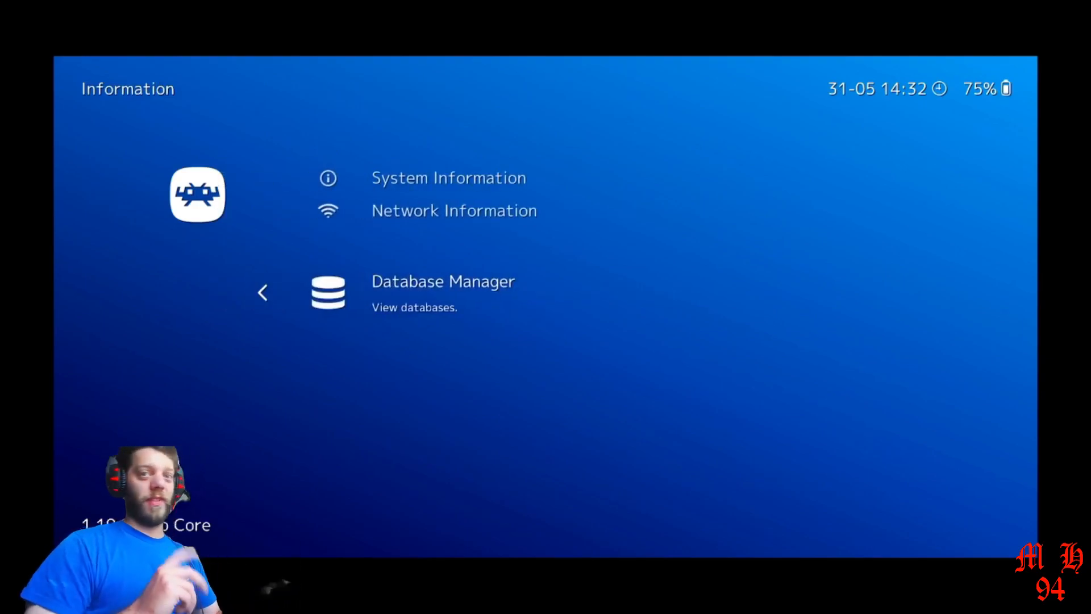